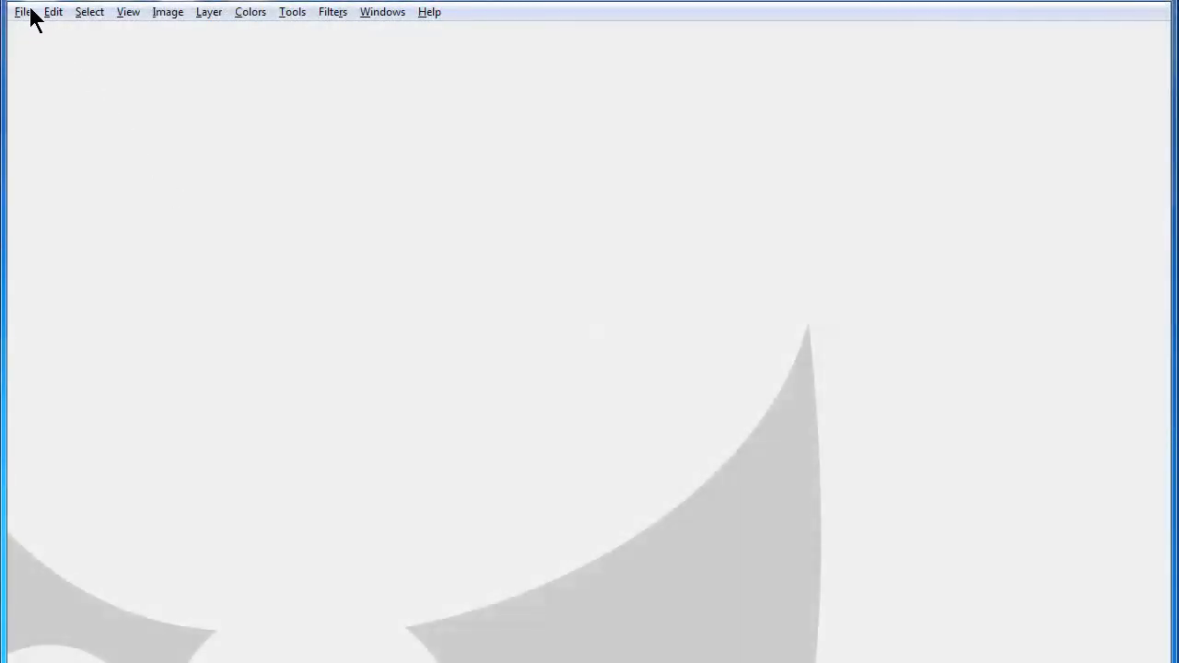
Step: Create a new 1050 × 600 pixel image from File > New
left_click(22, 11)
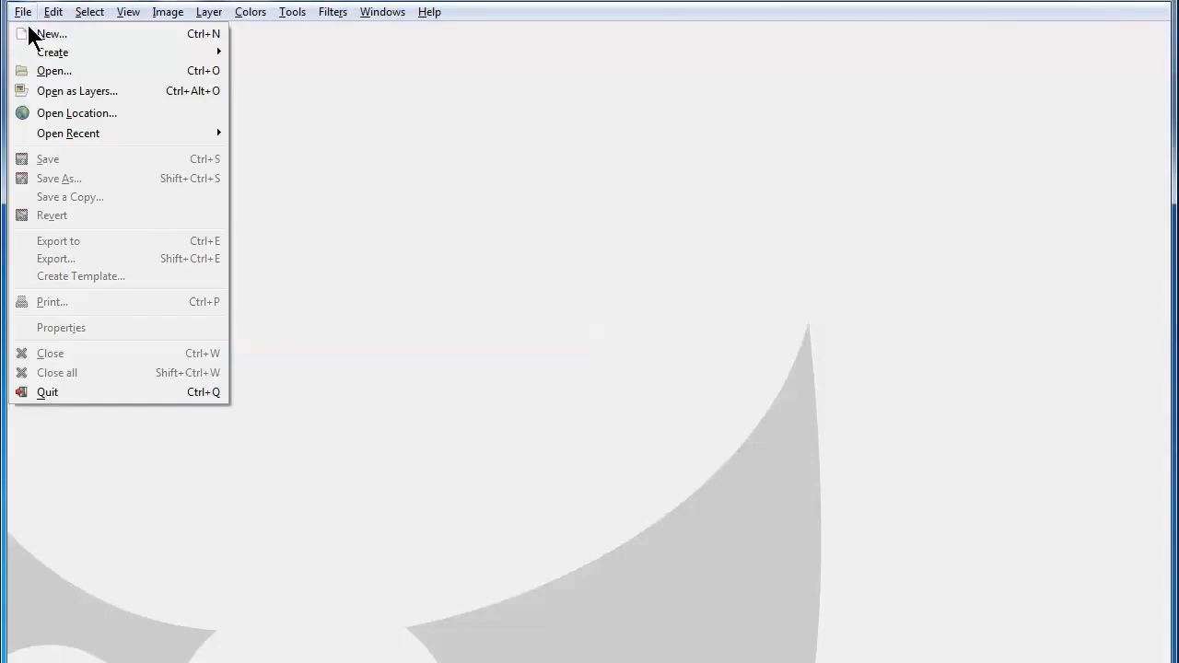
mouse_move(51, 34)
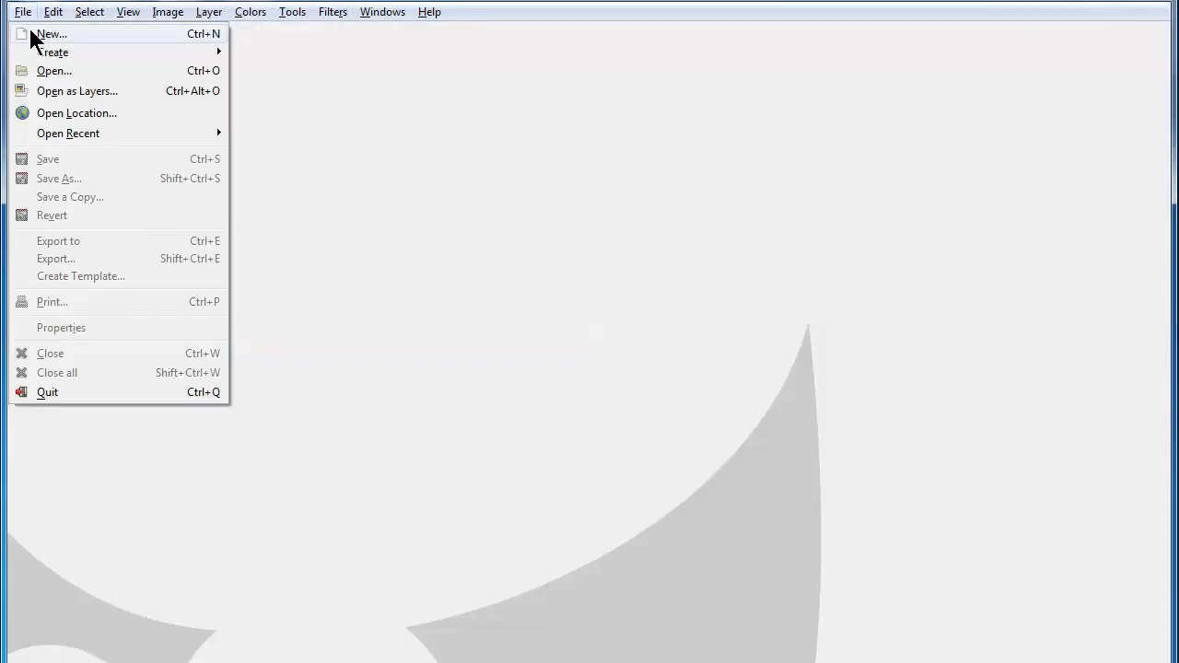
left_click(51, 34)
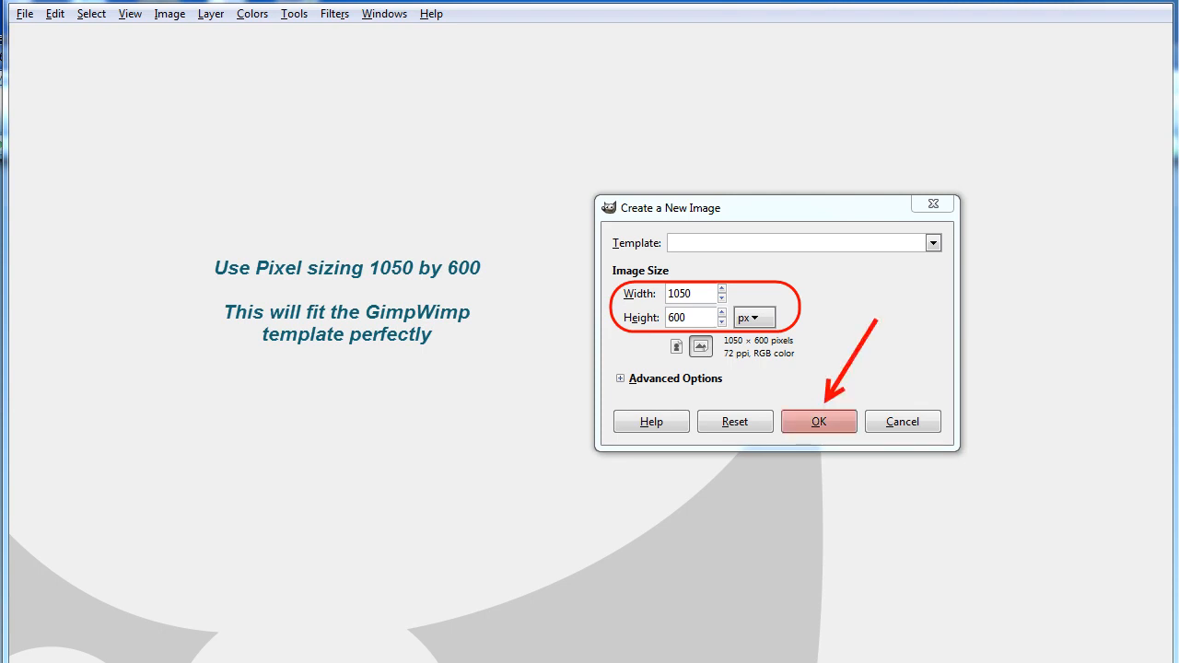
left_click(817, 421)
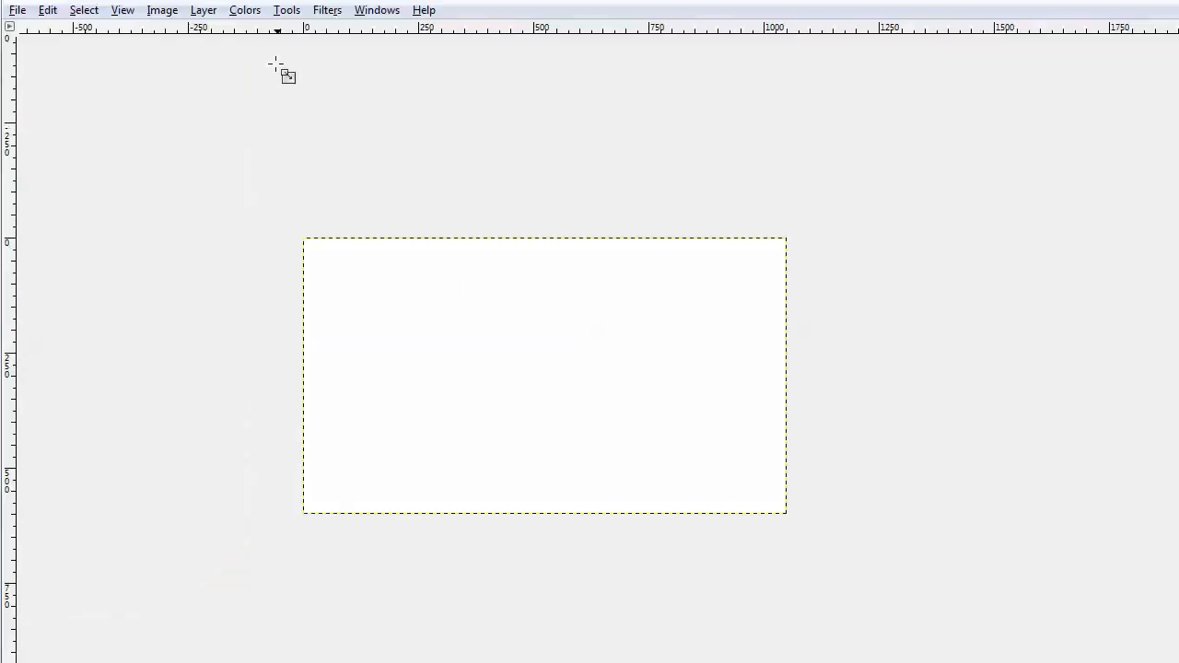
Step: Show the Toolbox, dock it right of the canvas, and pick the Text tool
left_click(286, 10)
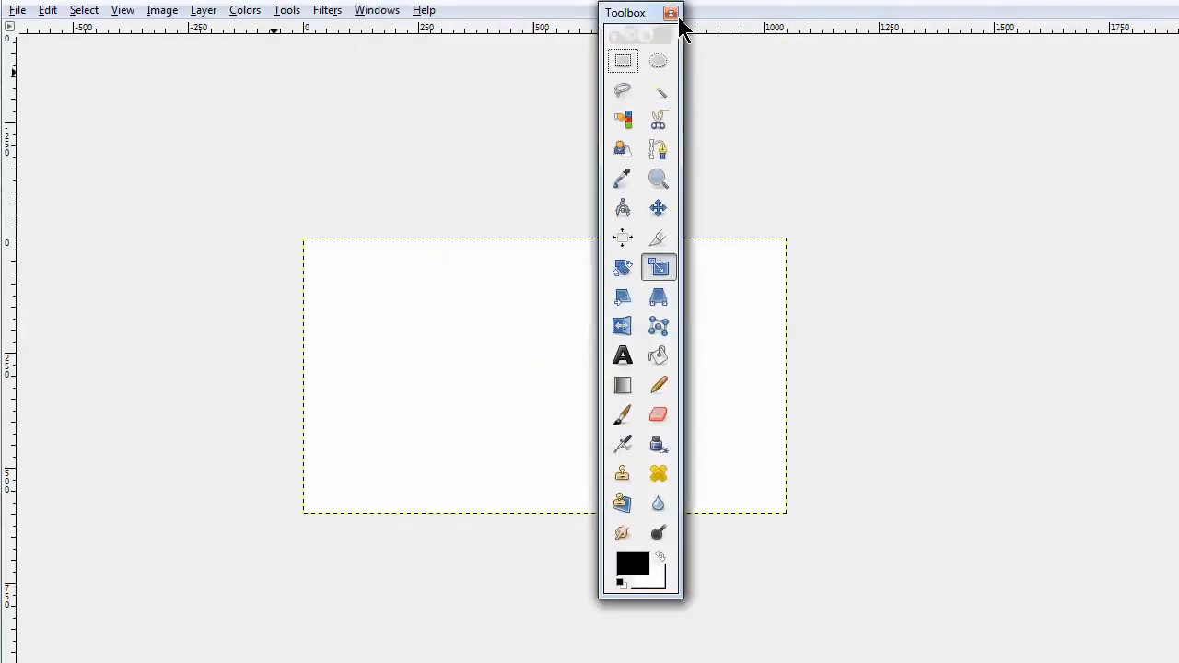
left_click_drag(625, 12, 989, 53)
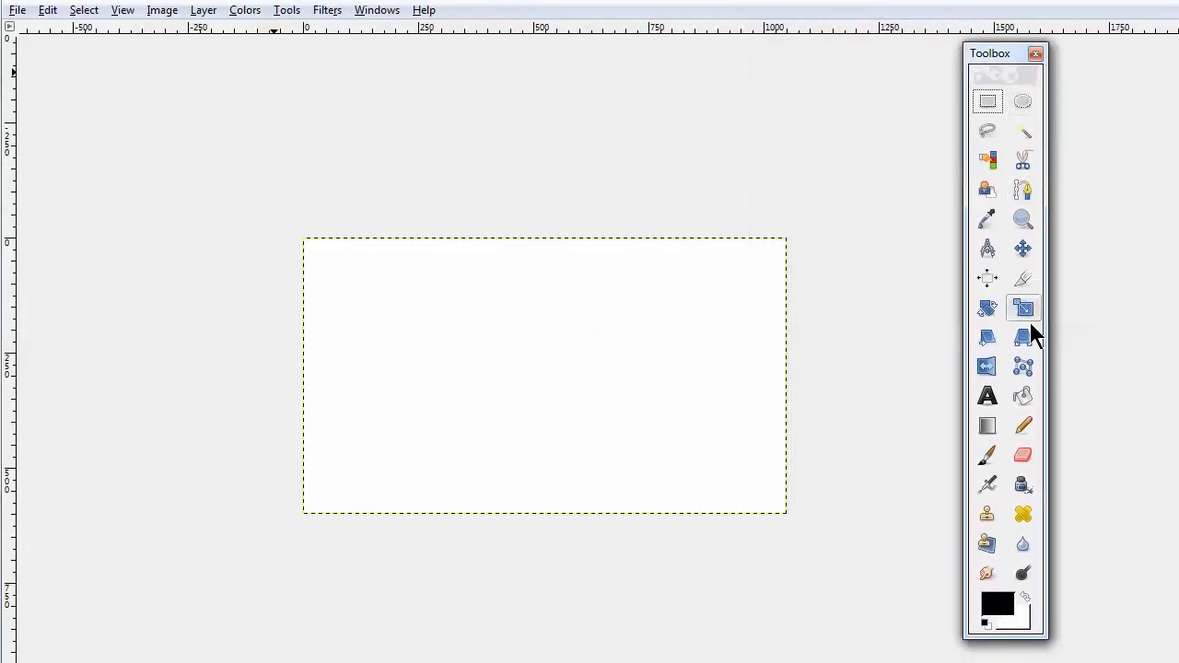
left_click(986, 395)
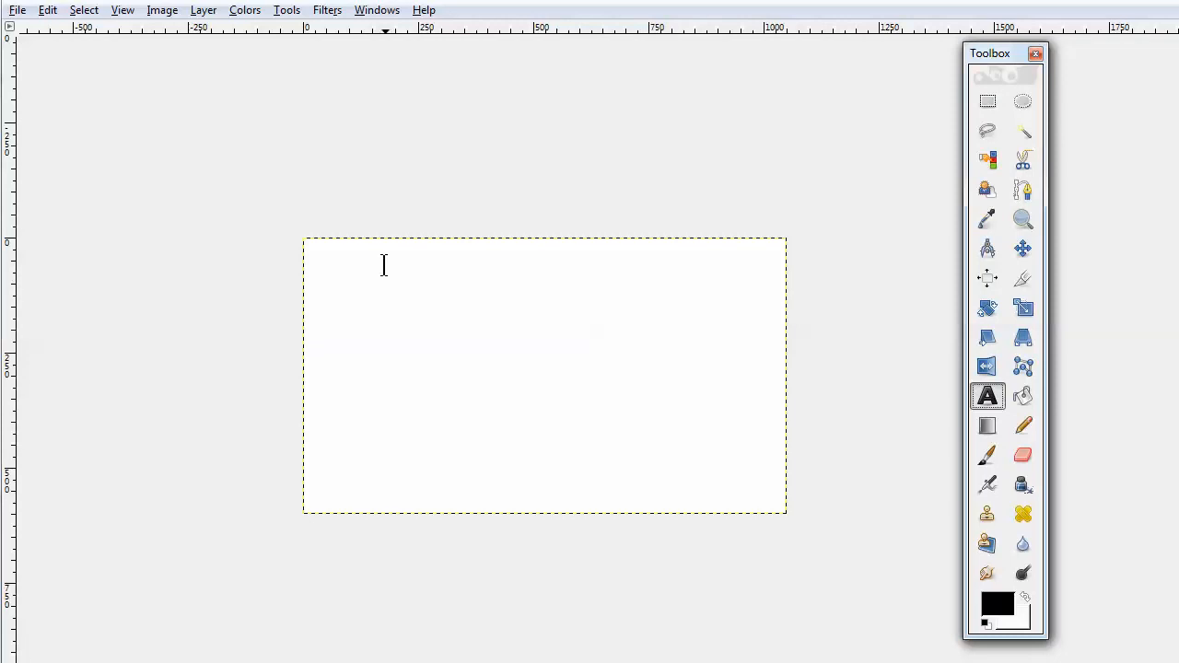
Step: Draw a text box across the card with centre-justified Gentium Book Basic Bold, size 40
left_click_drag(385, 265, 760, 423)
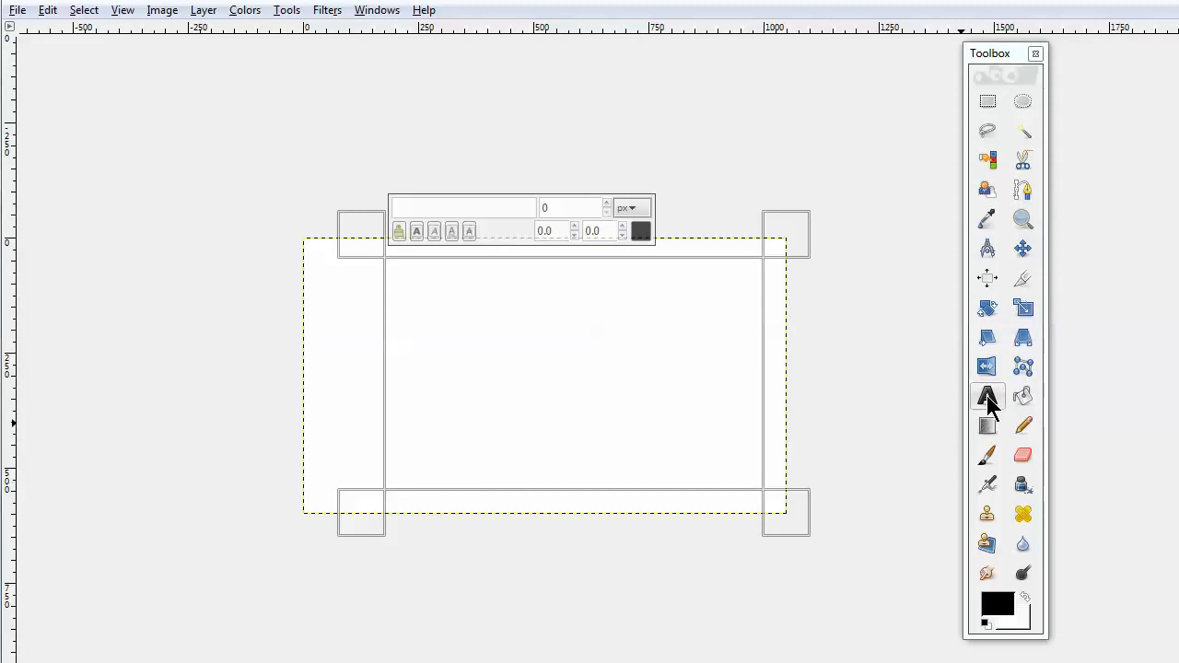
left_click(986, 396)
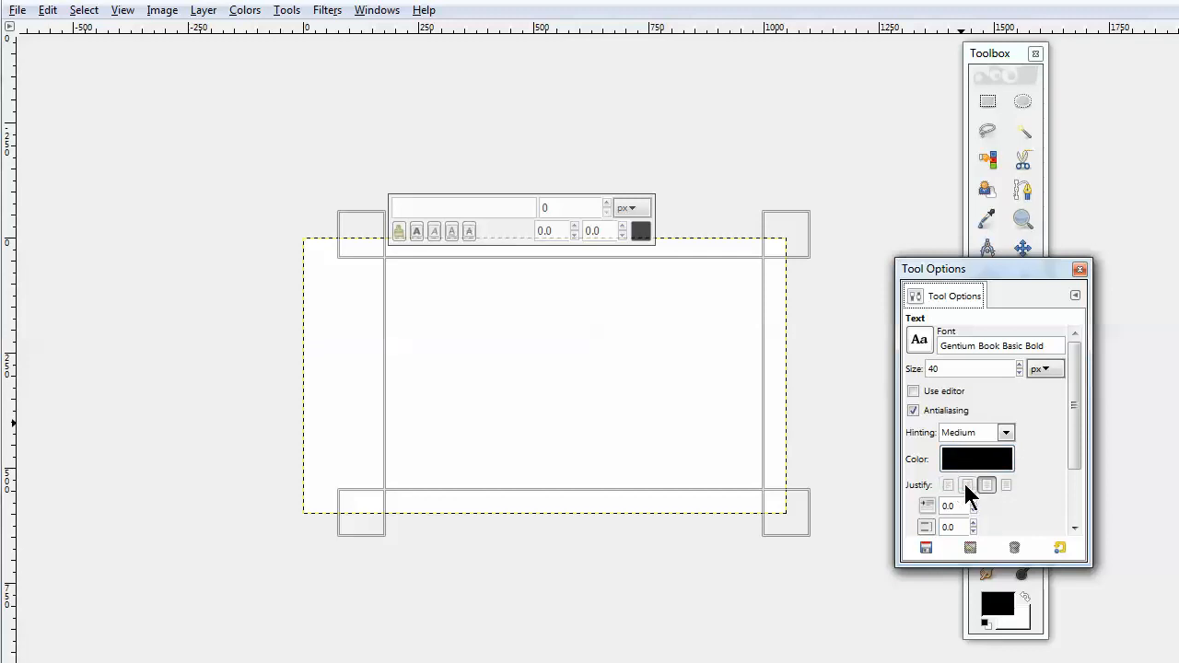
left_click(986, 485)
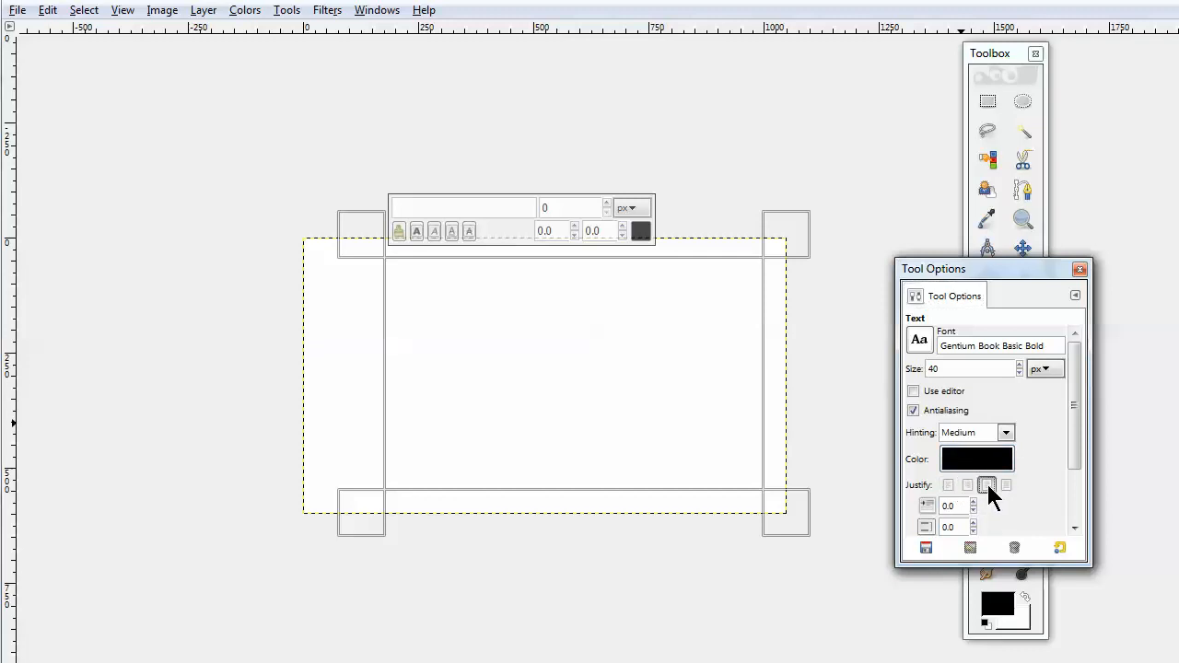
left_click(986, 485)
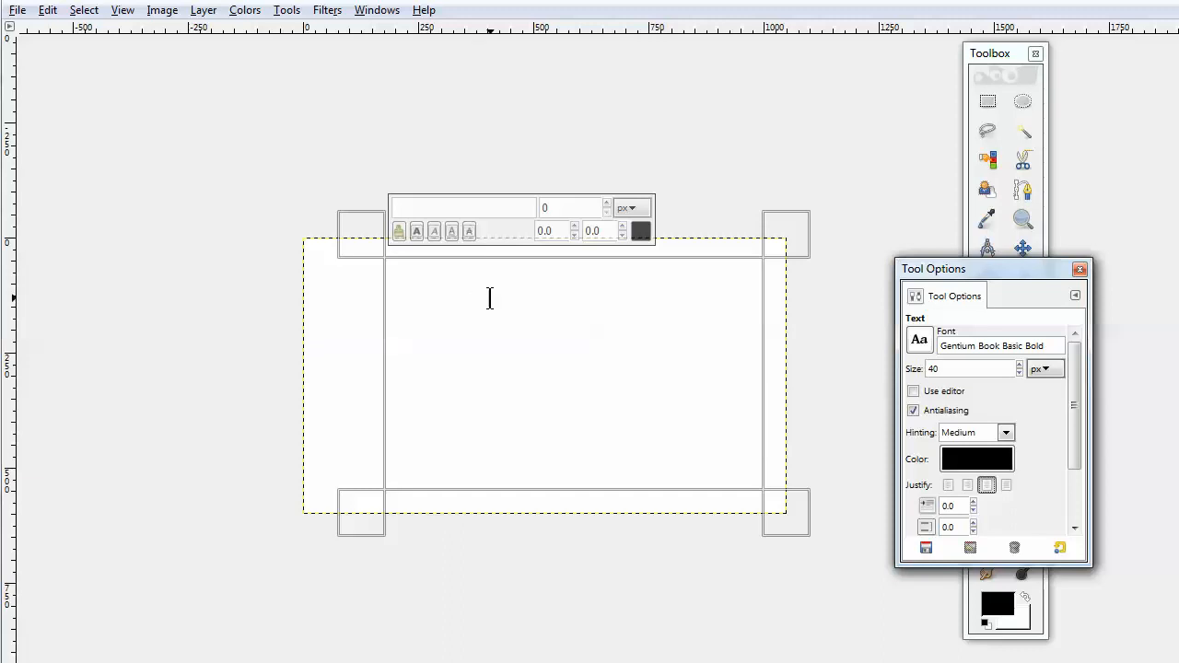
mouse_move(499, 268)
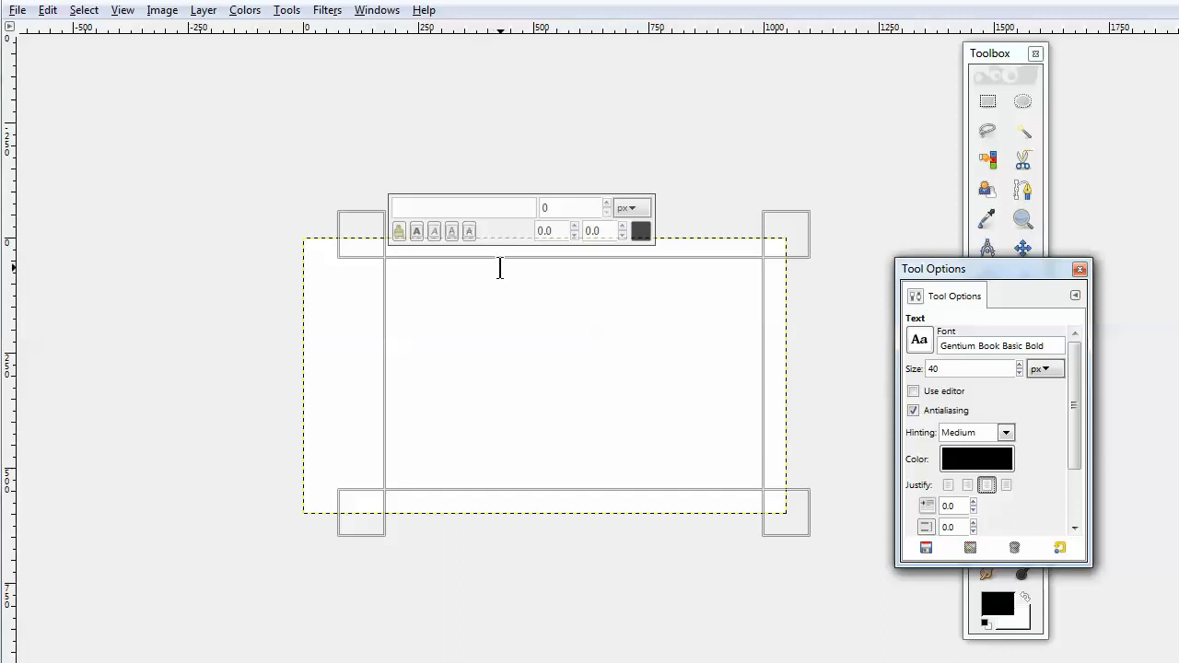
Step: Type the name 'The Gimp Wimp' and the website line
type("Th")
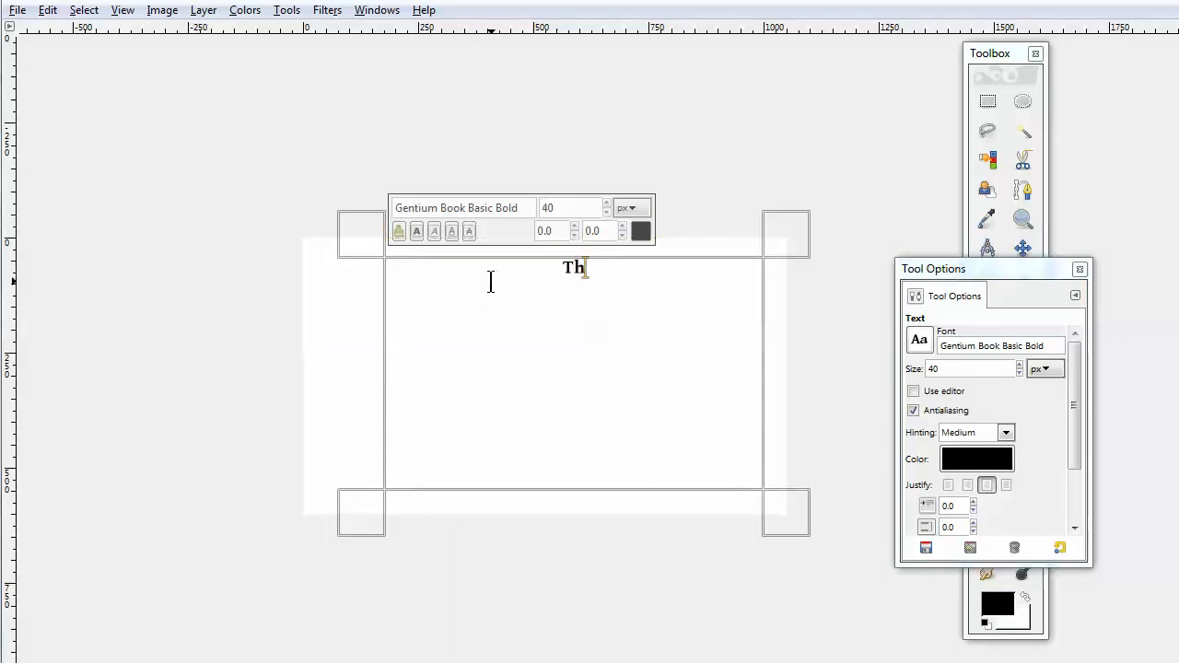
type("e Gim")
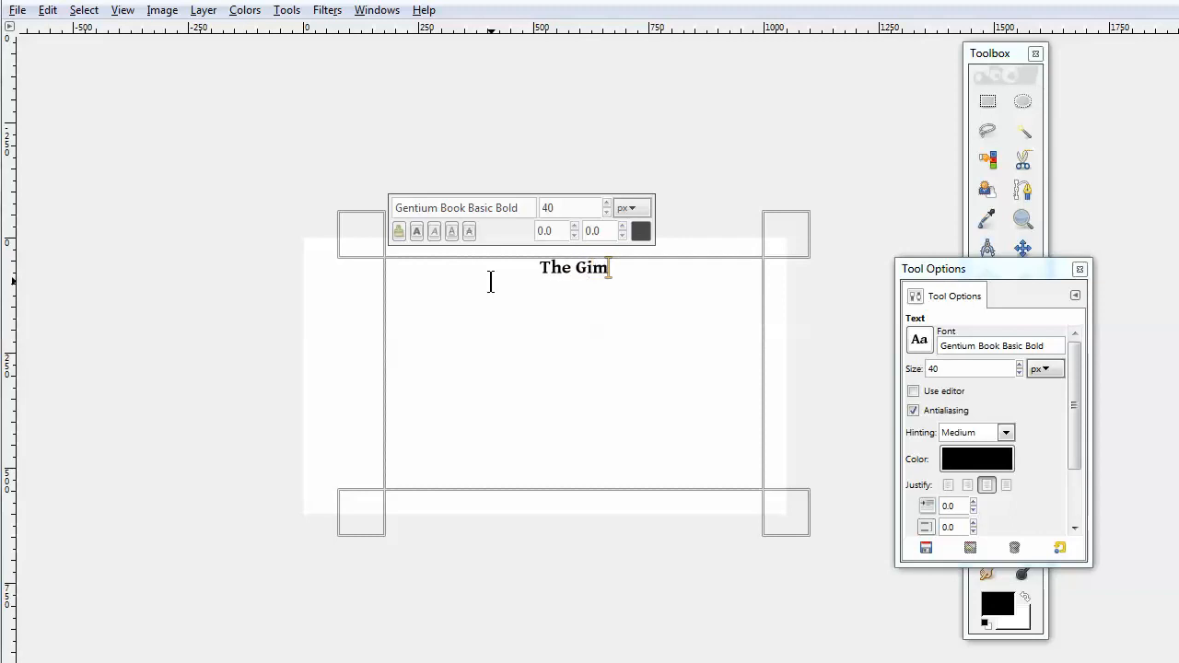
type("p Wim")
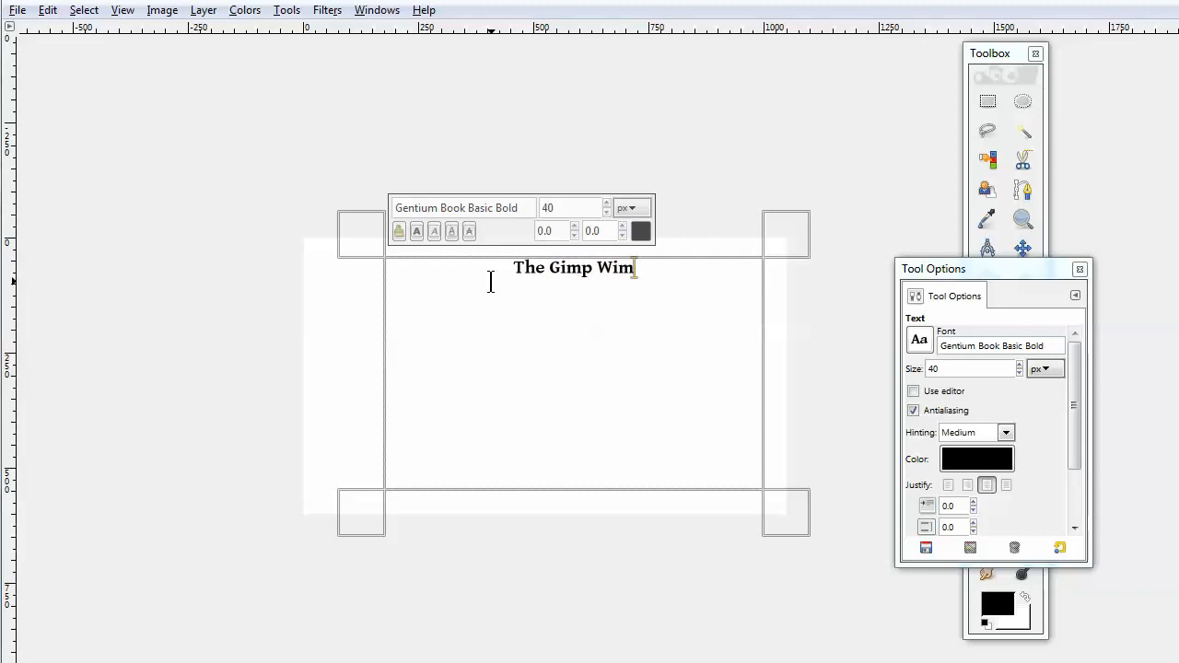
type("p")
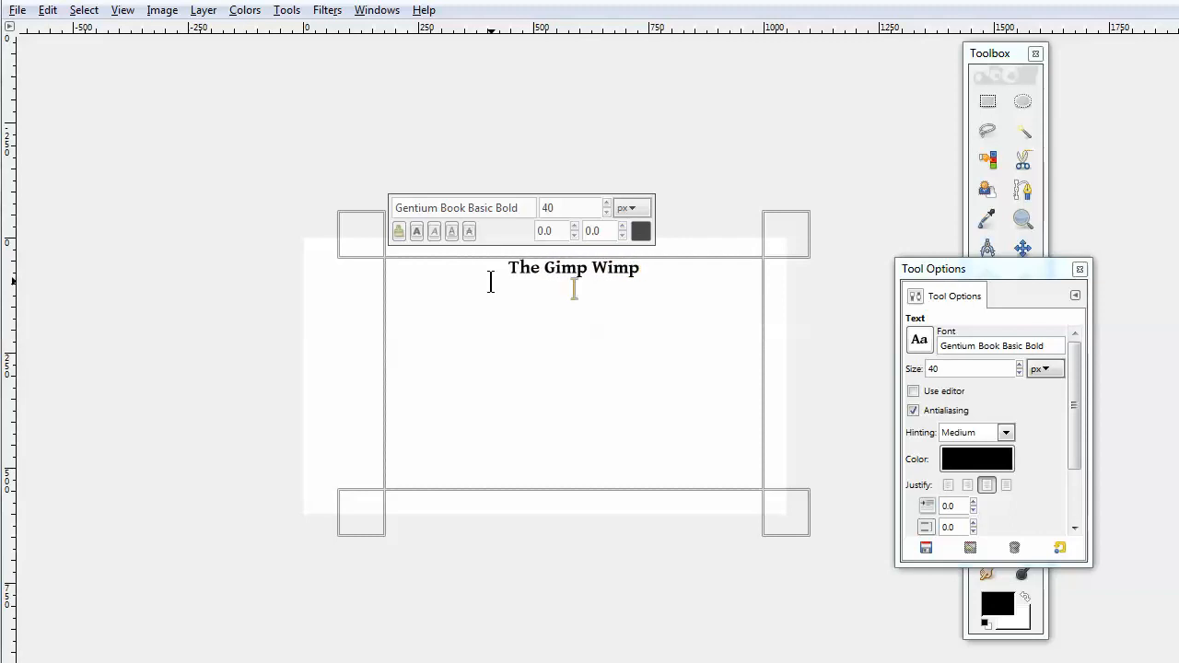
type("Thegimpwimp")
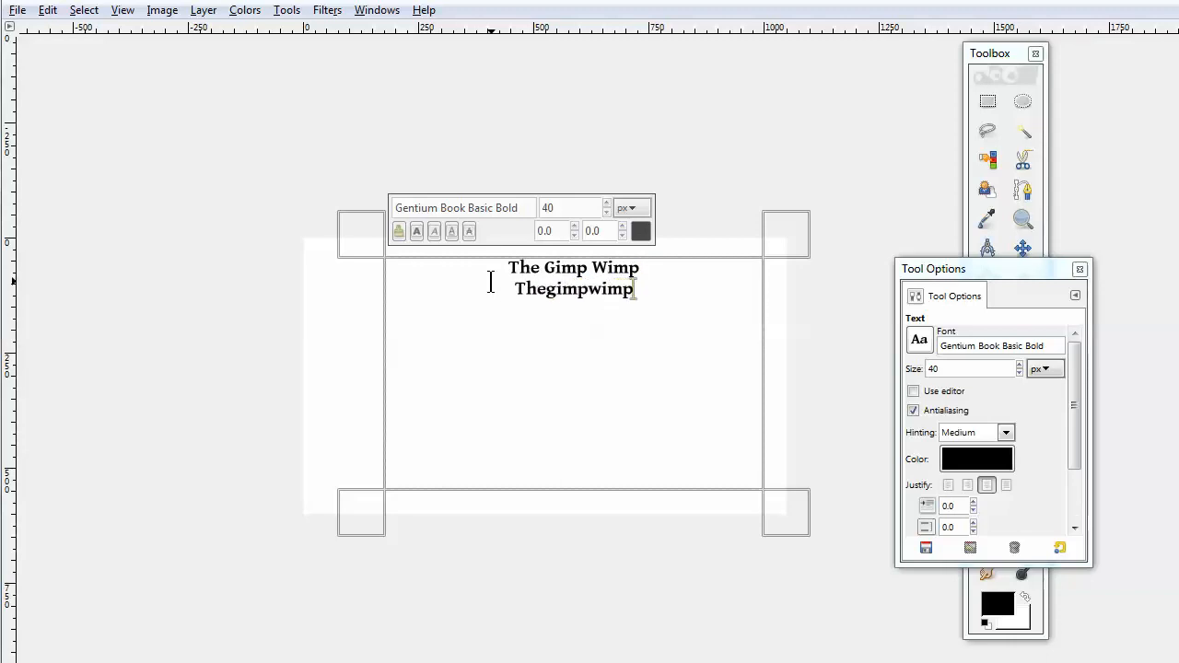
type(".wordpress.co")
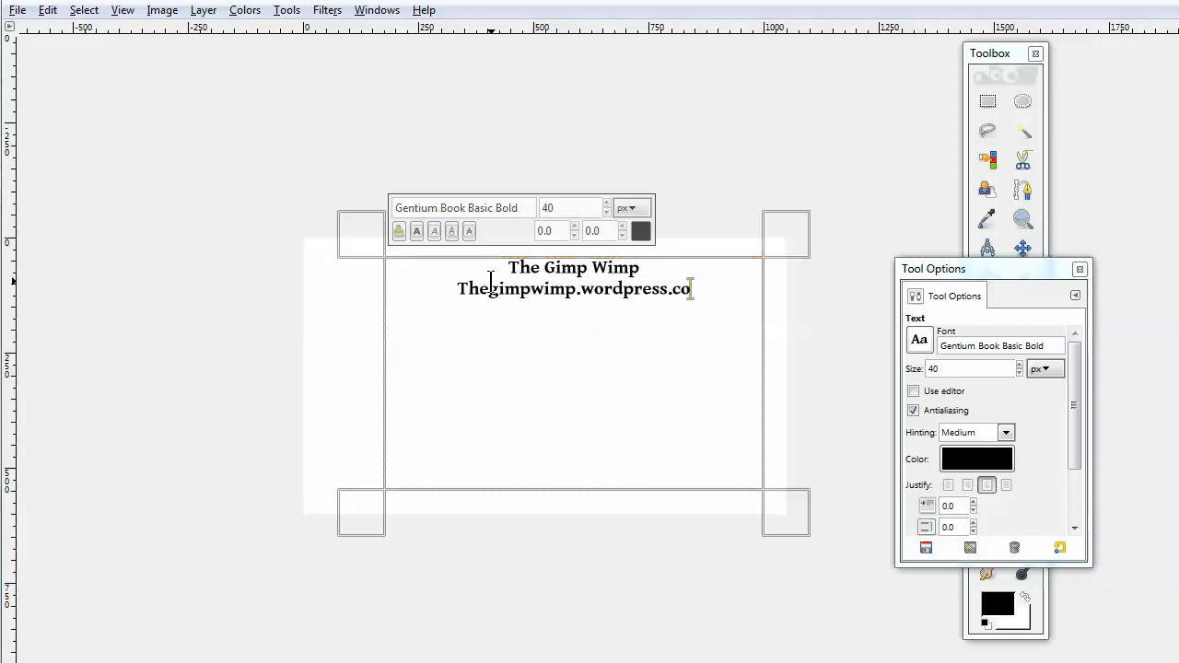
type("m")
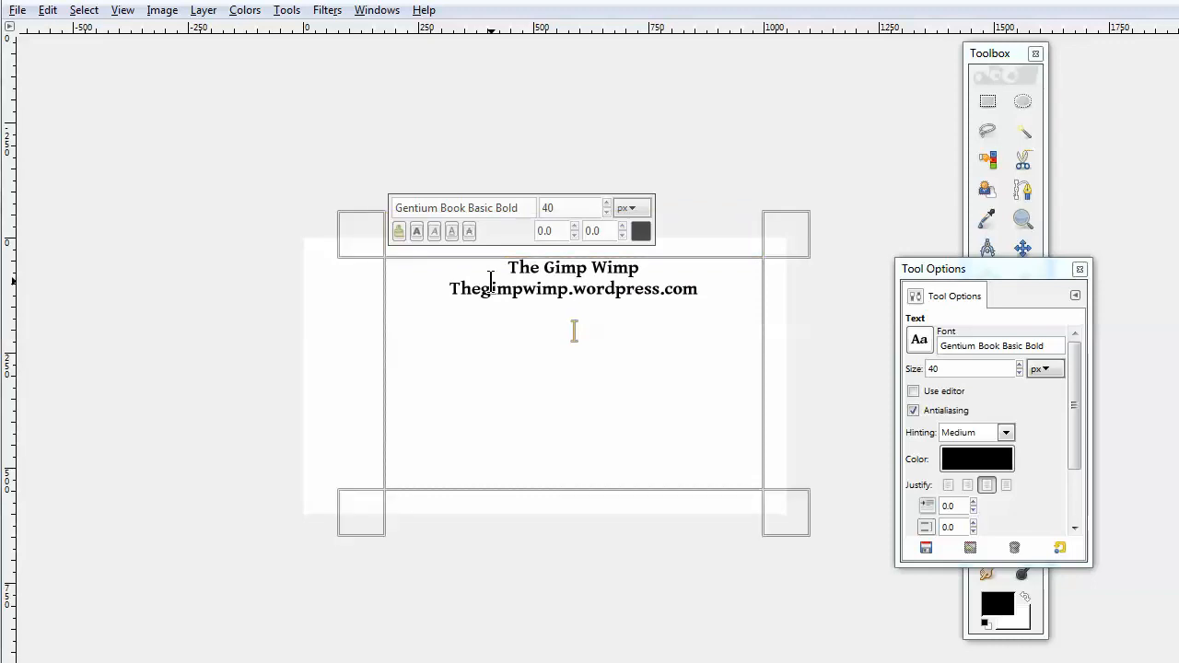
Step: Type the address '420 Ruderalis Avenue, Port Louis, Mauritius'
type("420")
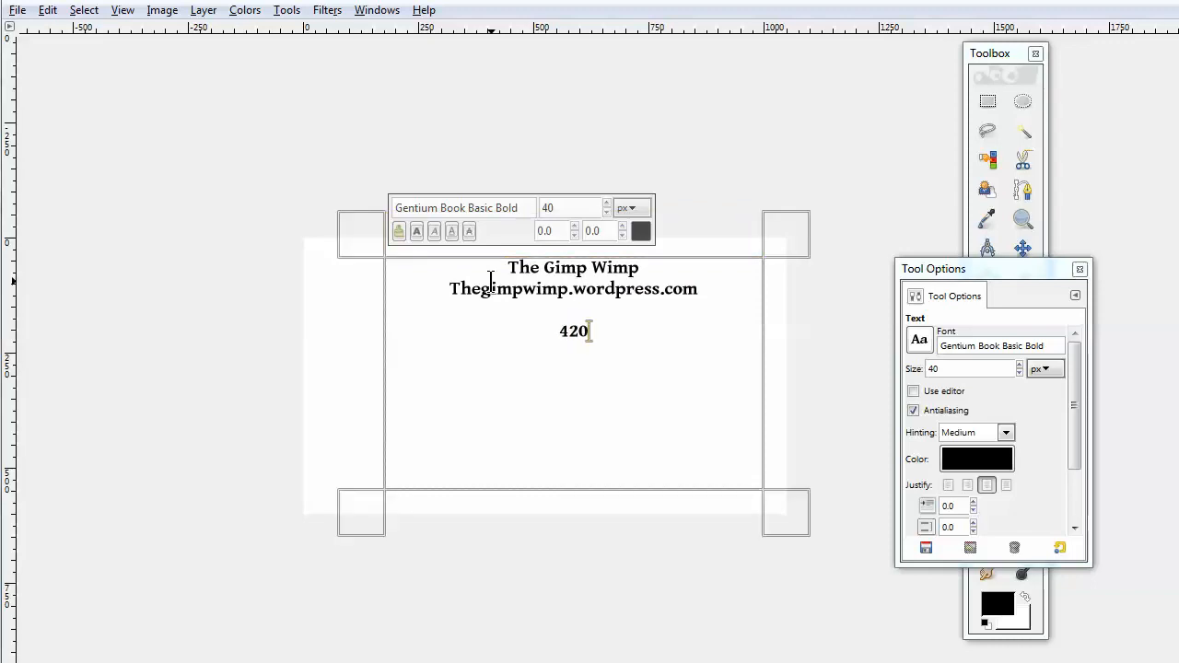
type("Ruderalis A")
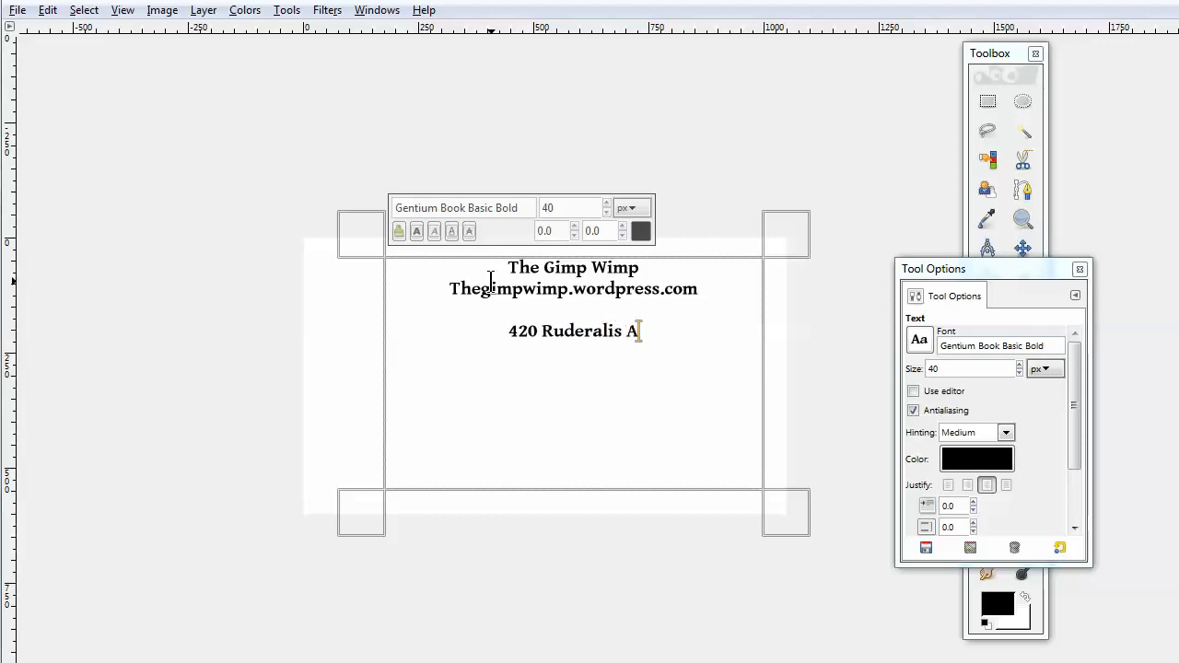
type("venue")
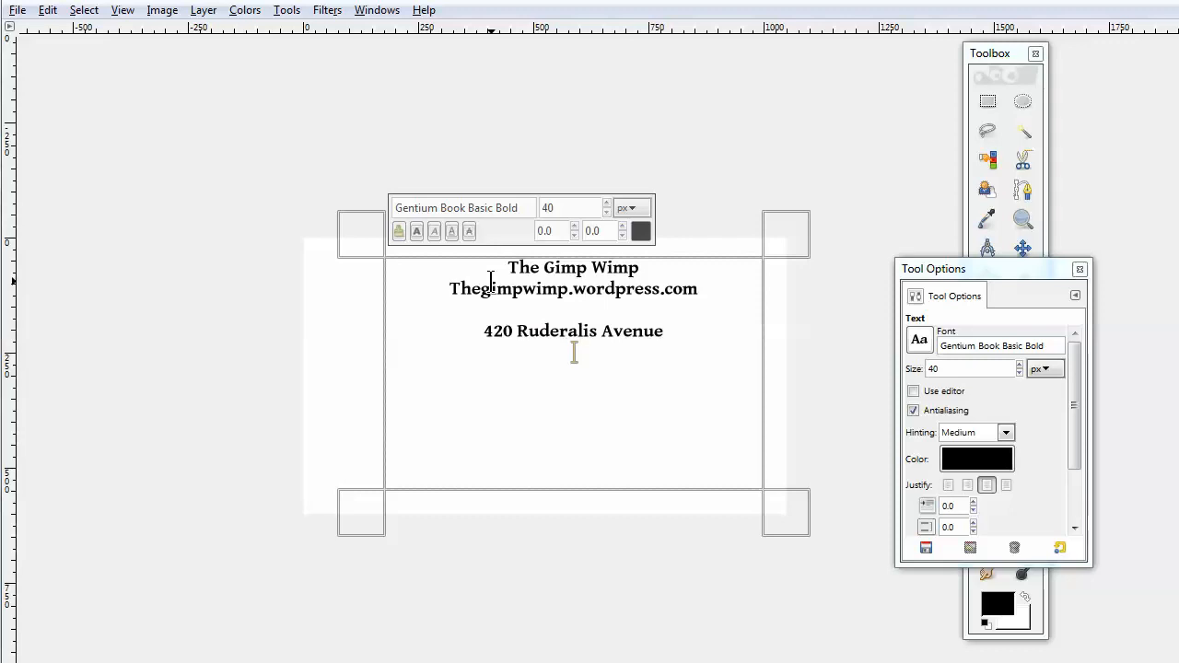
type("Port L")
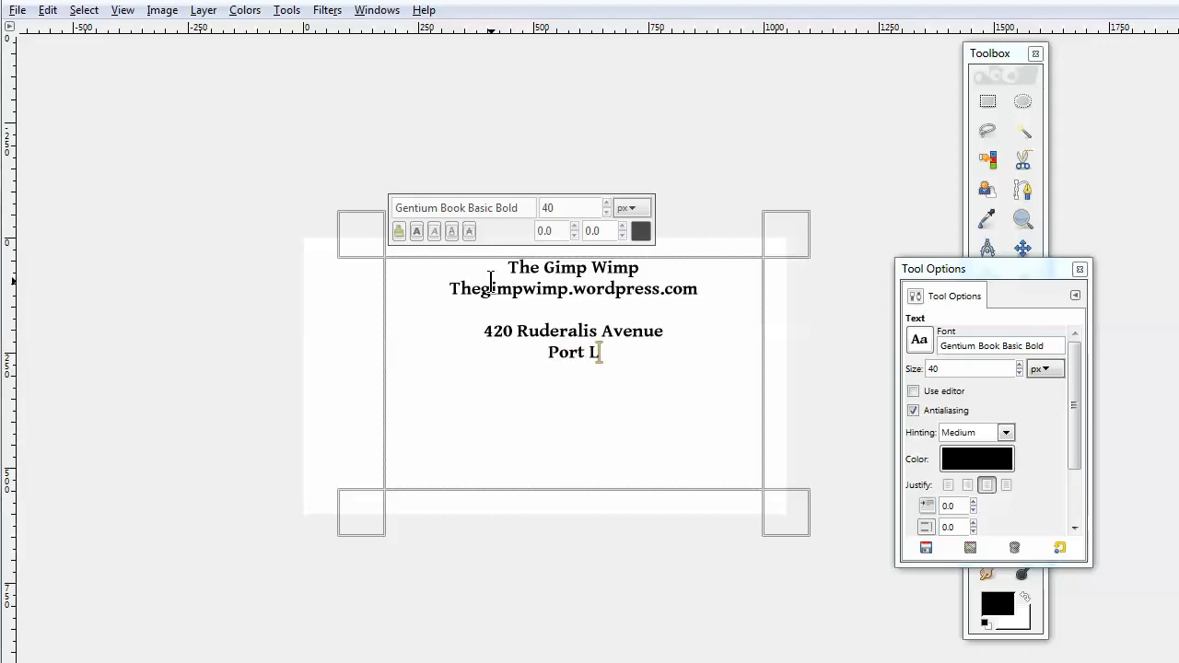
type("ouis")
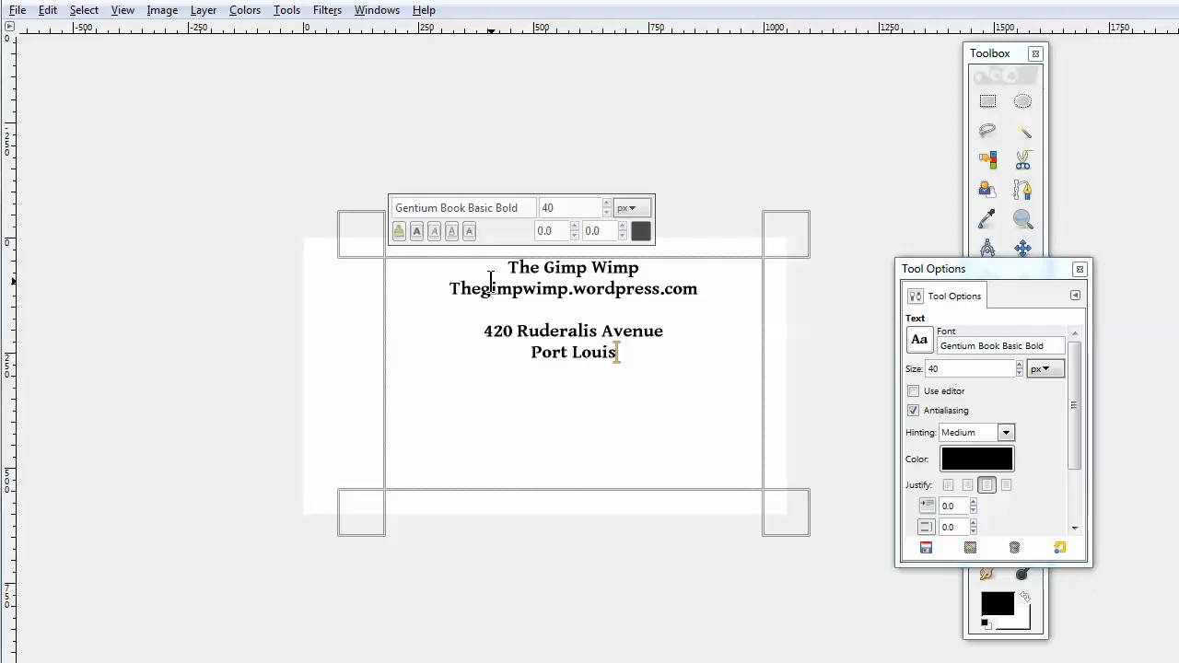
type("Mauritius")
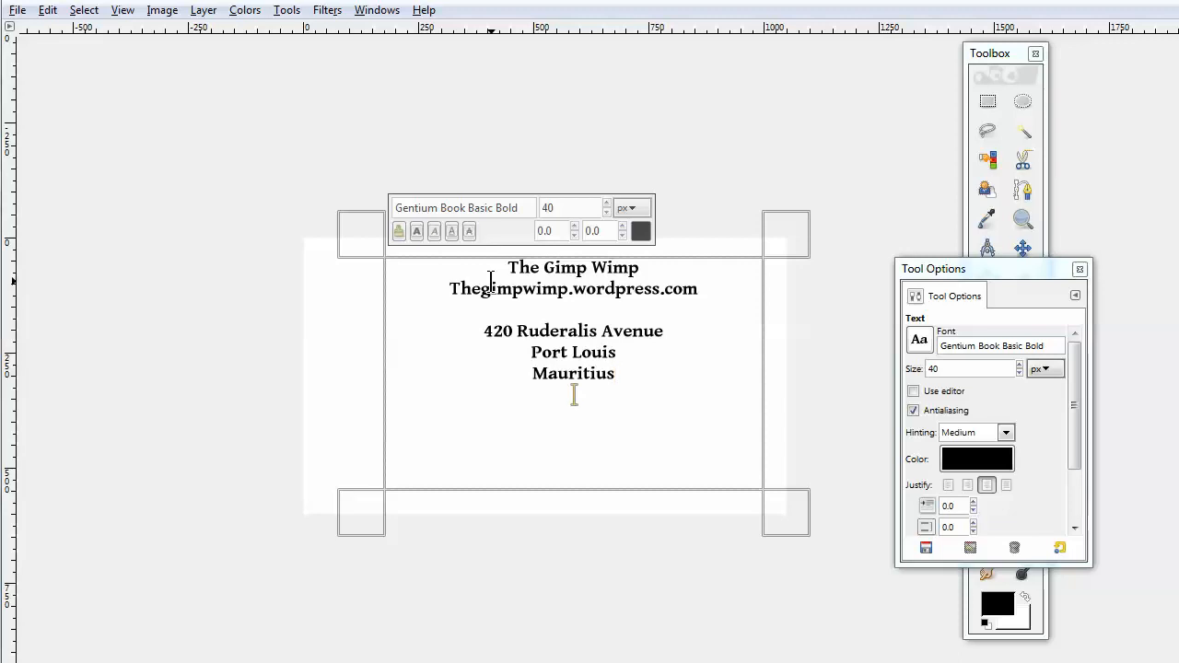
type("Te")
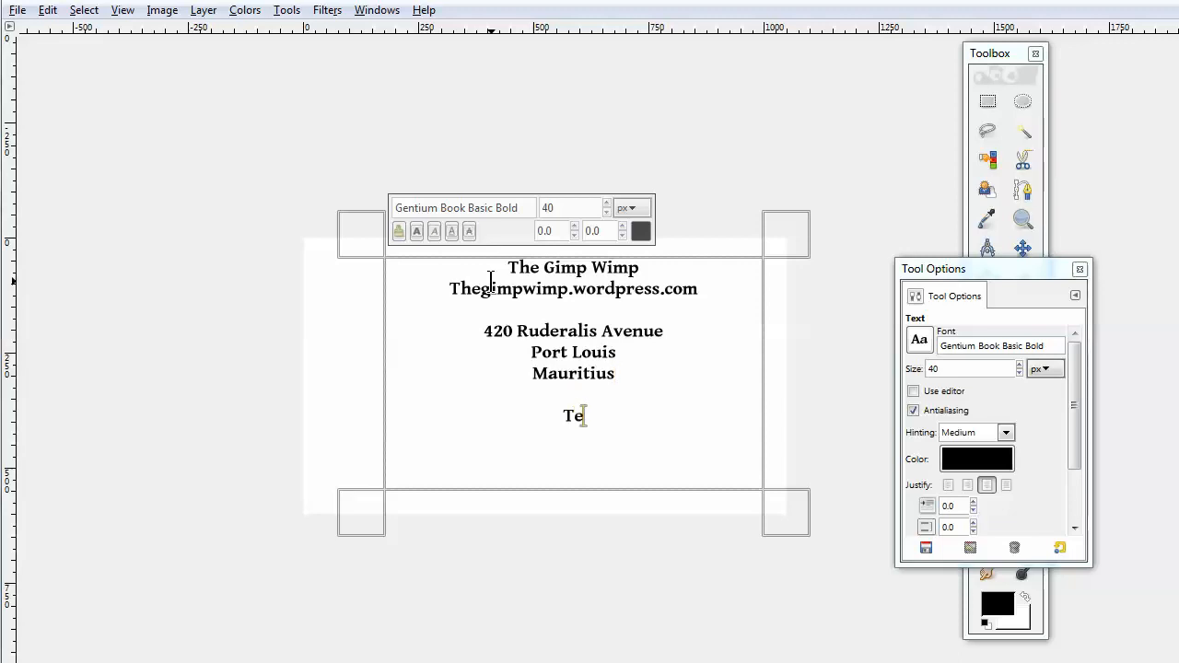
type("l")
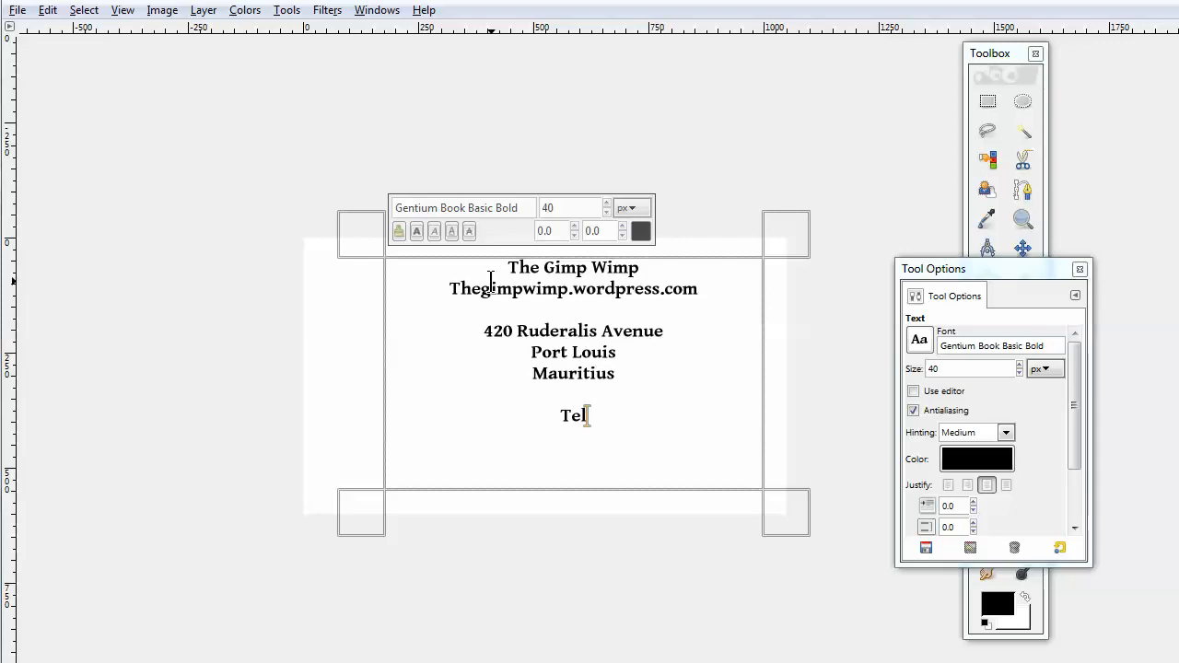
type(":")
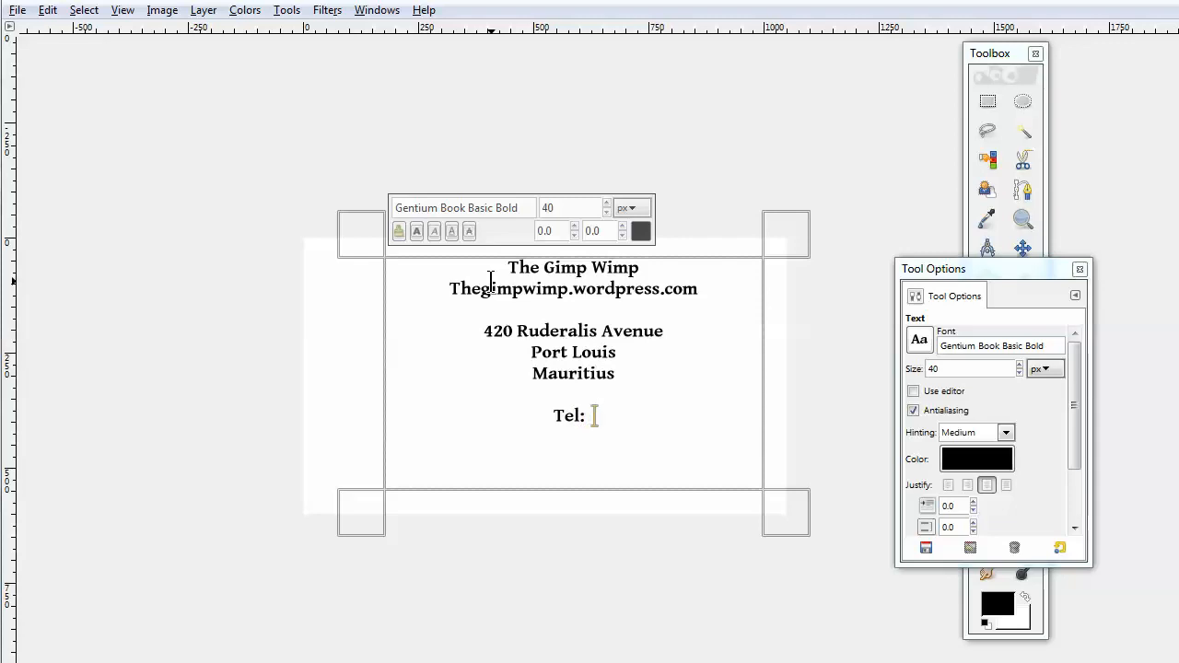
type("876")
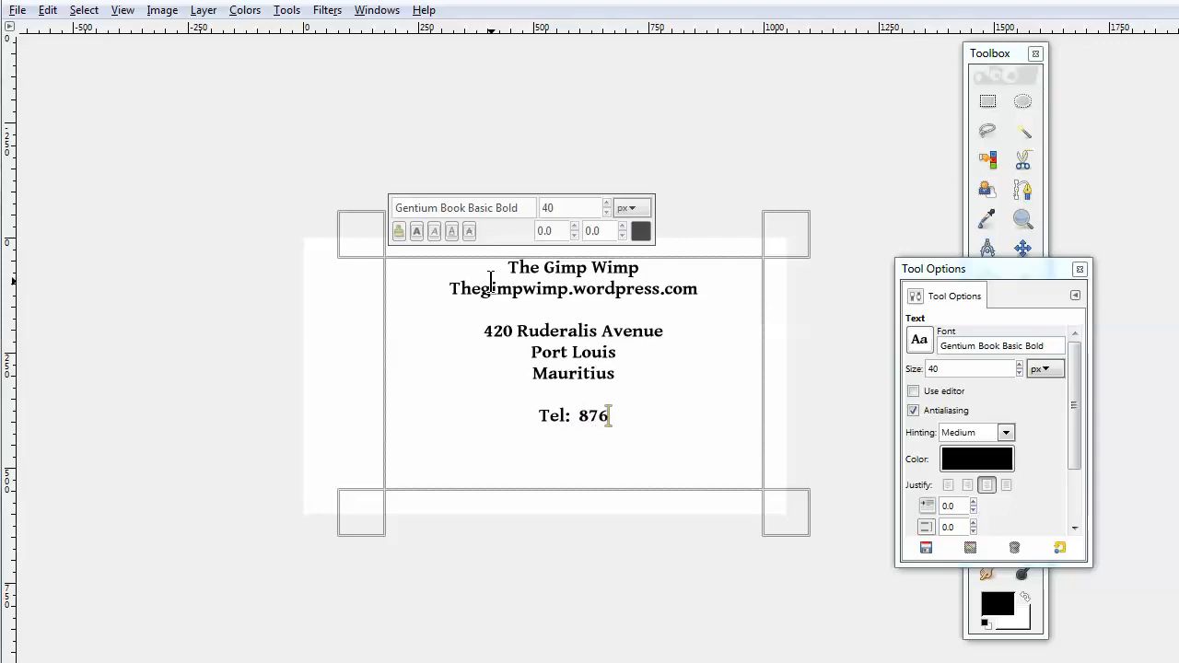
type("-86")
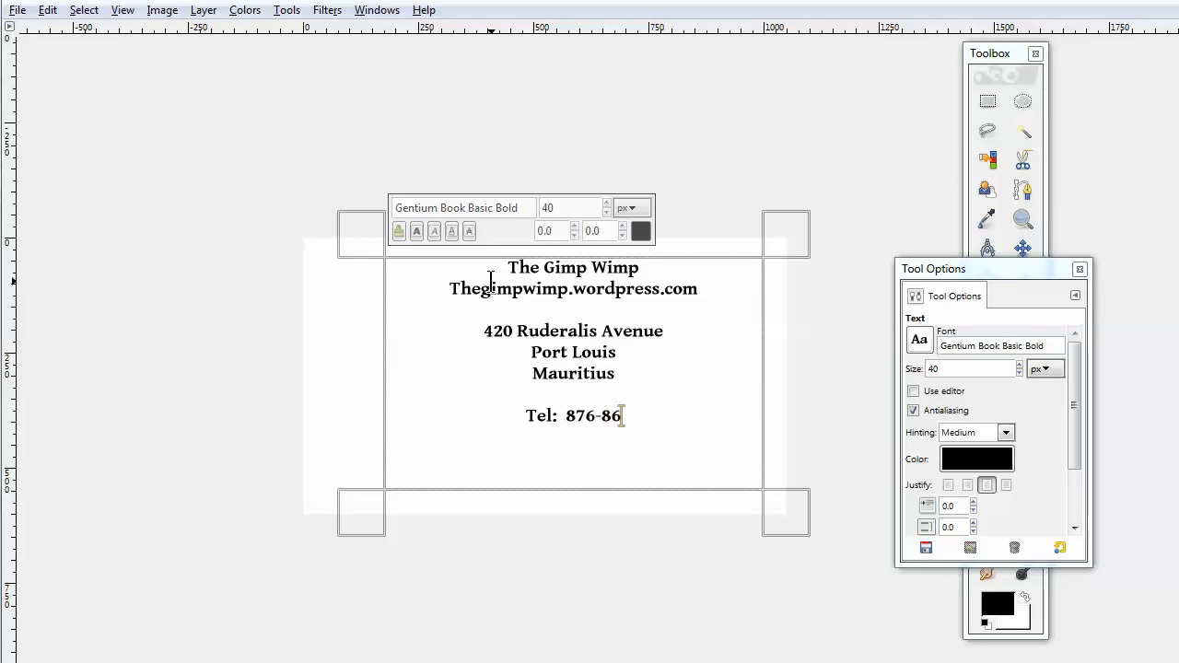
type("43")
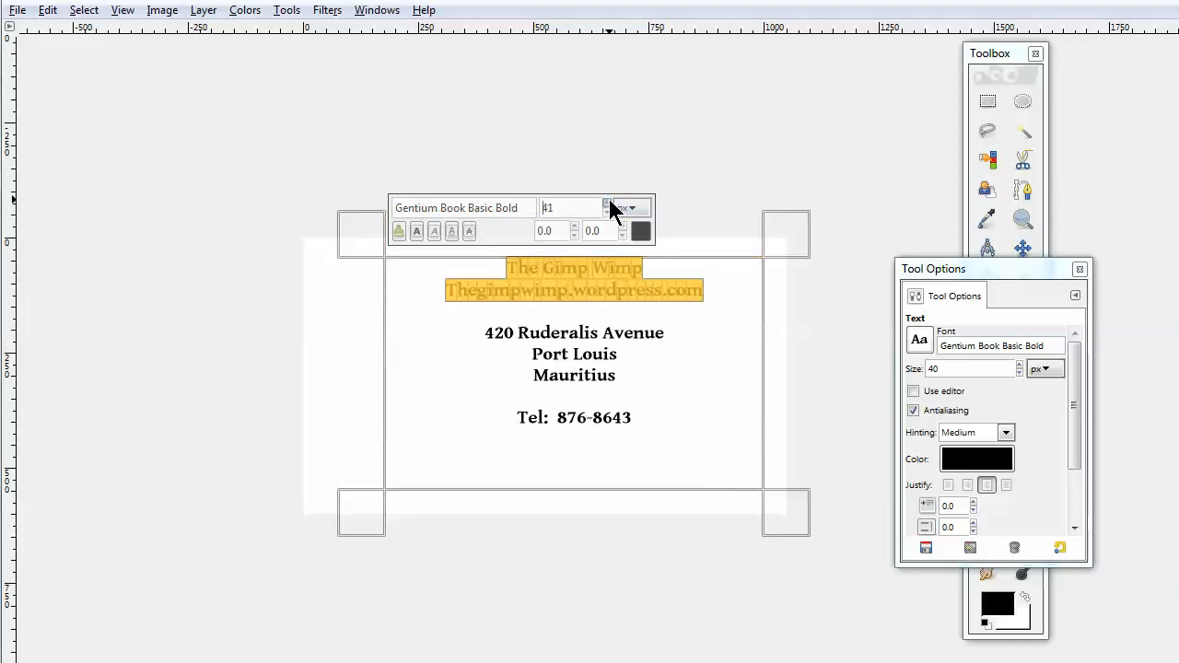
Step: Enlarge the name and website lines and shrink the address and phone lines to 36
left_click(606, 204)
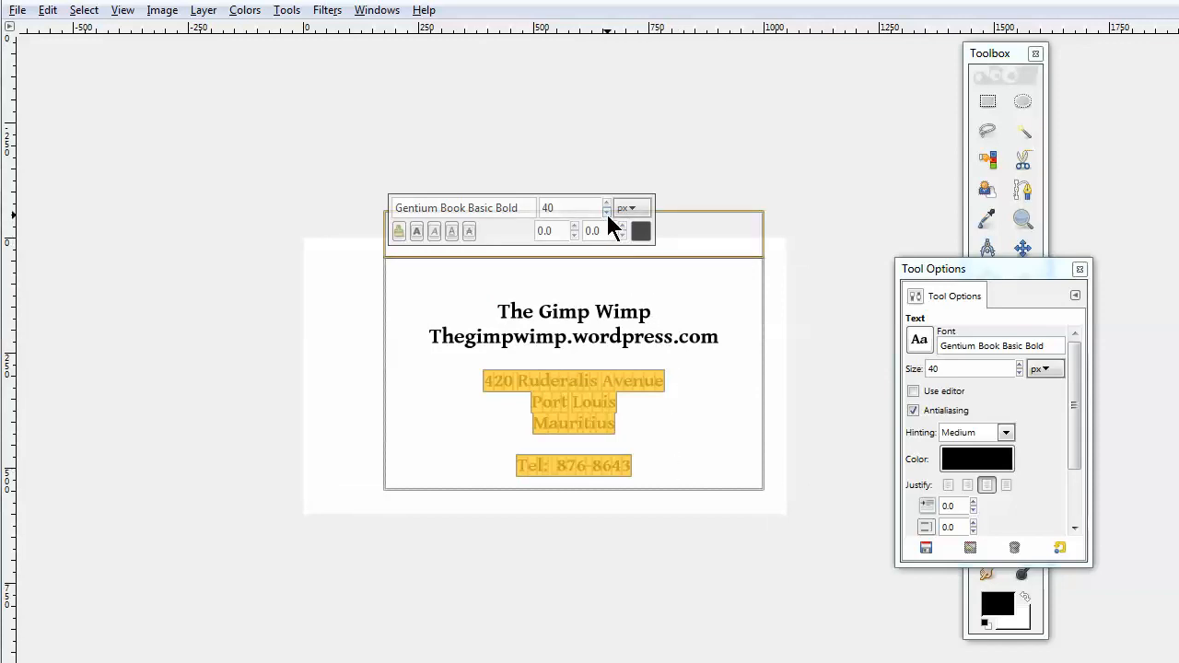
left_click(606, 213)
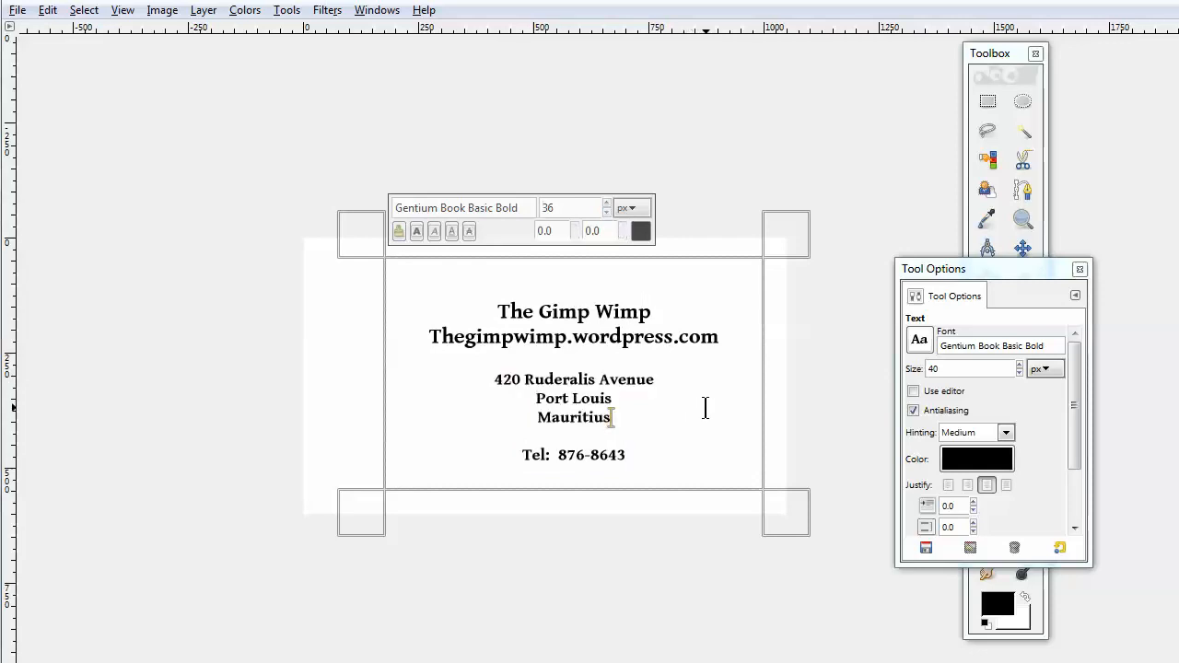
mouse_move(695, 359)
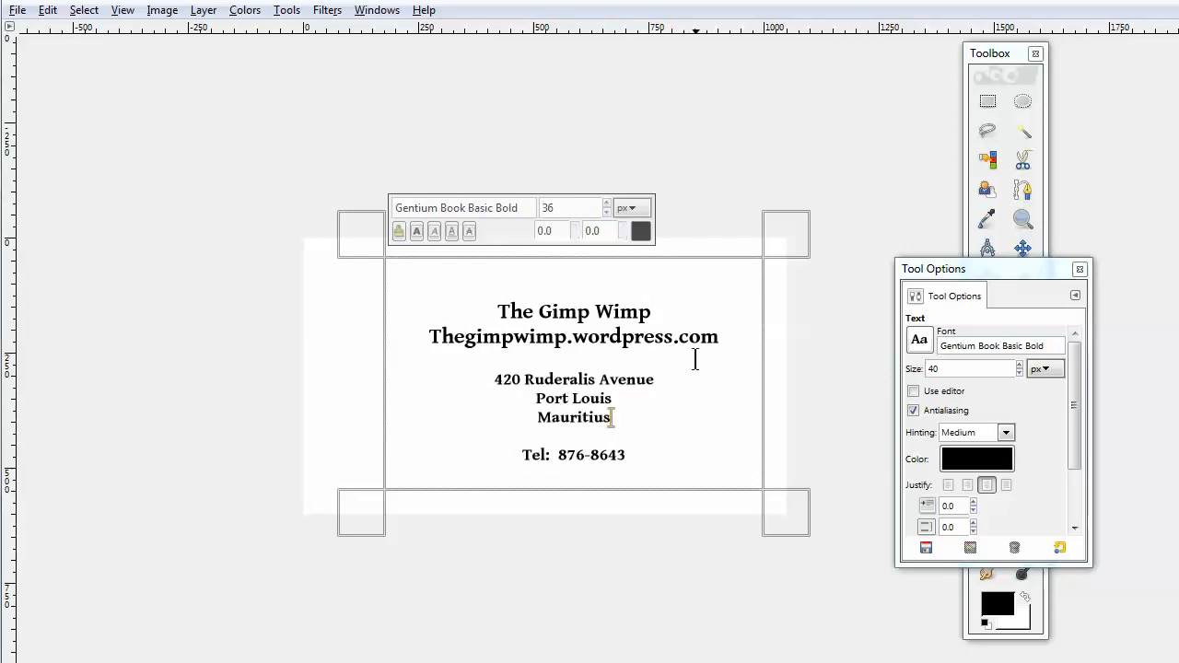
mouse_move(232, 39)
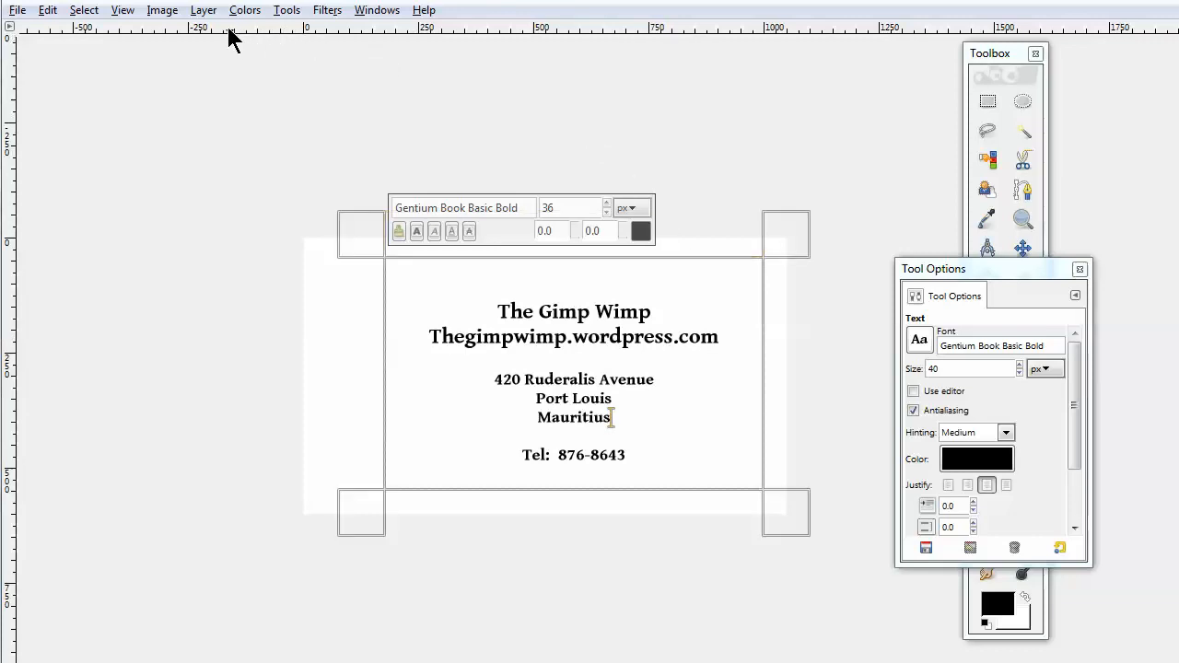
Step: Merge visible layers with 'Expanded as necessary' into one layer
left_click(163, 10)
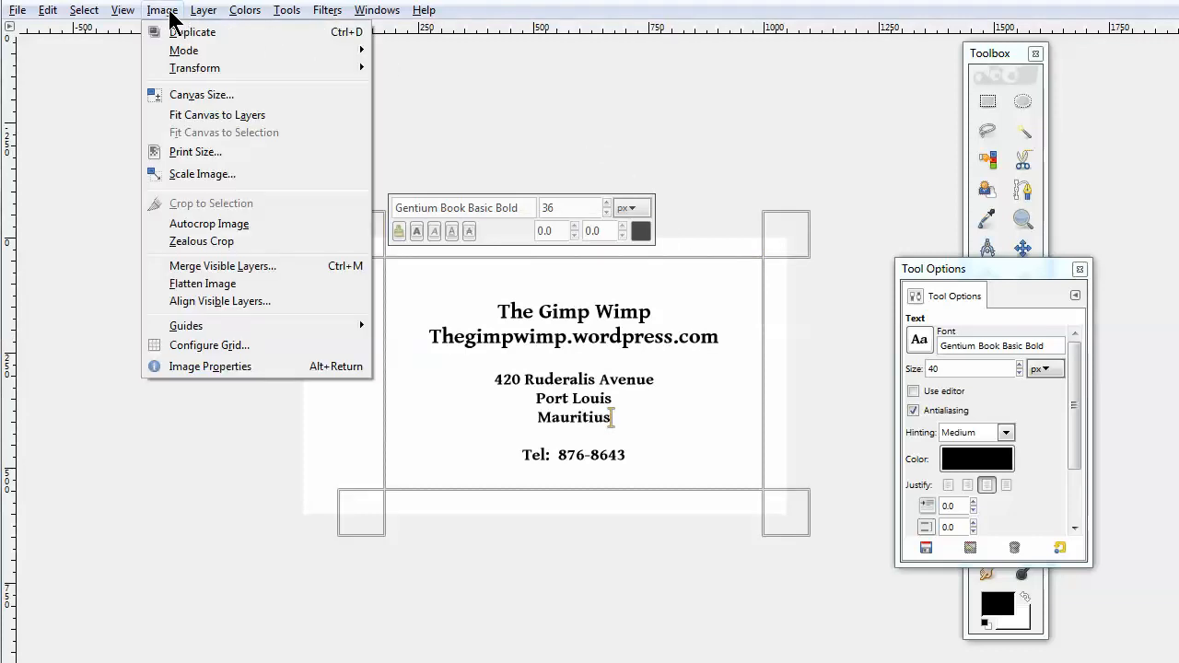
mouse_move(221, 265)
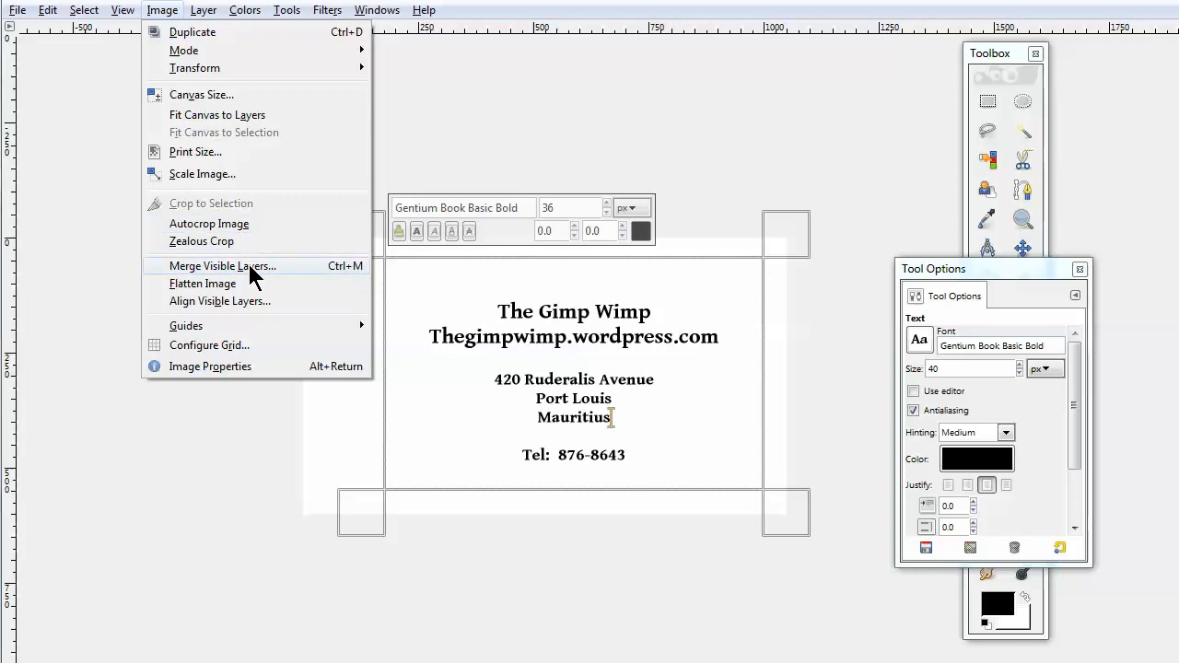
left_click(222, 265)
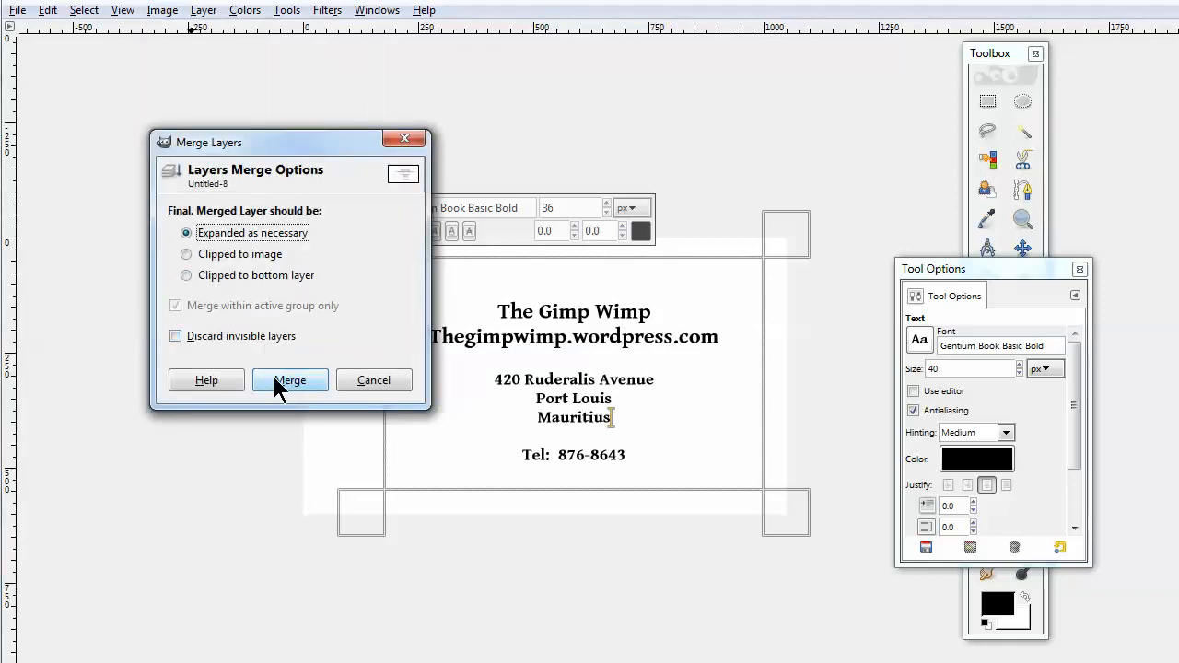
left_click(290, 380)
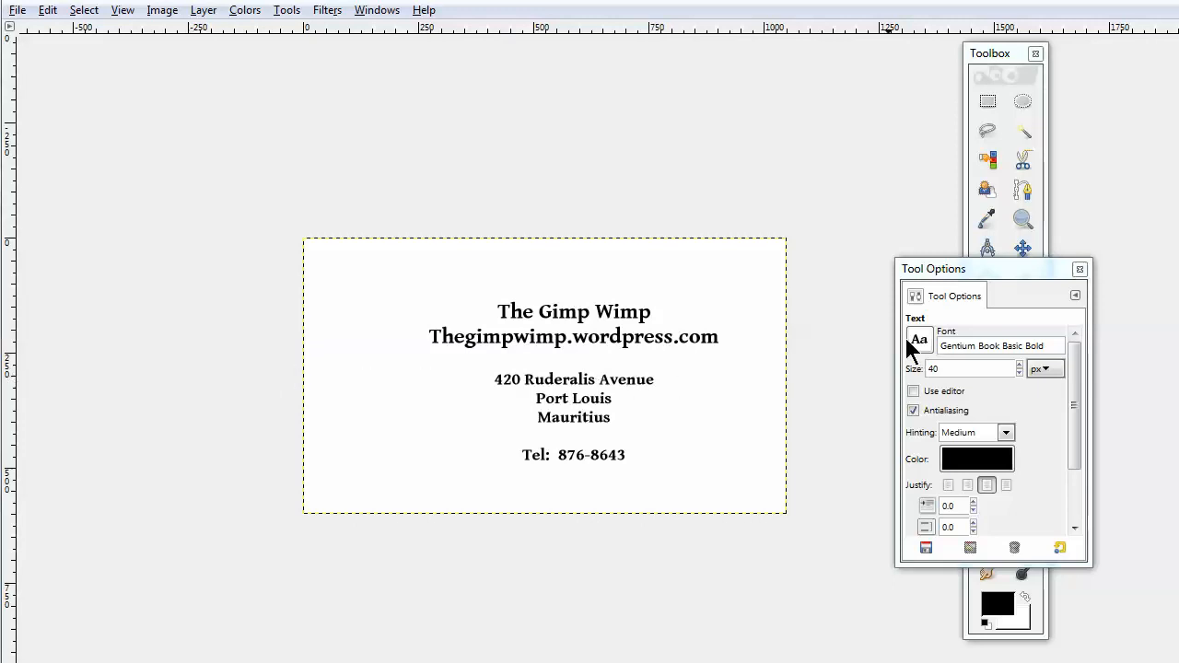
left_click(1079, 268)
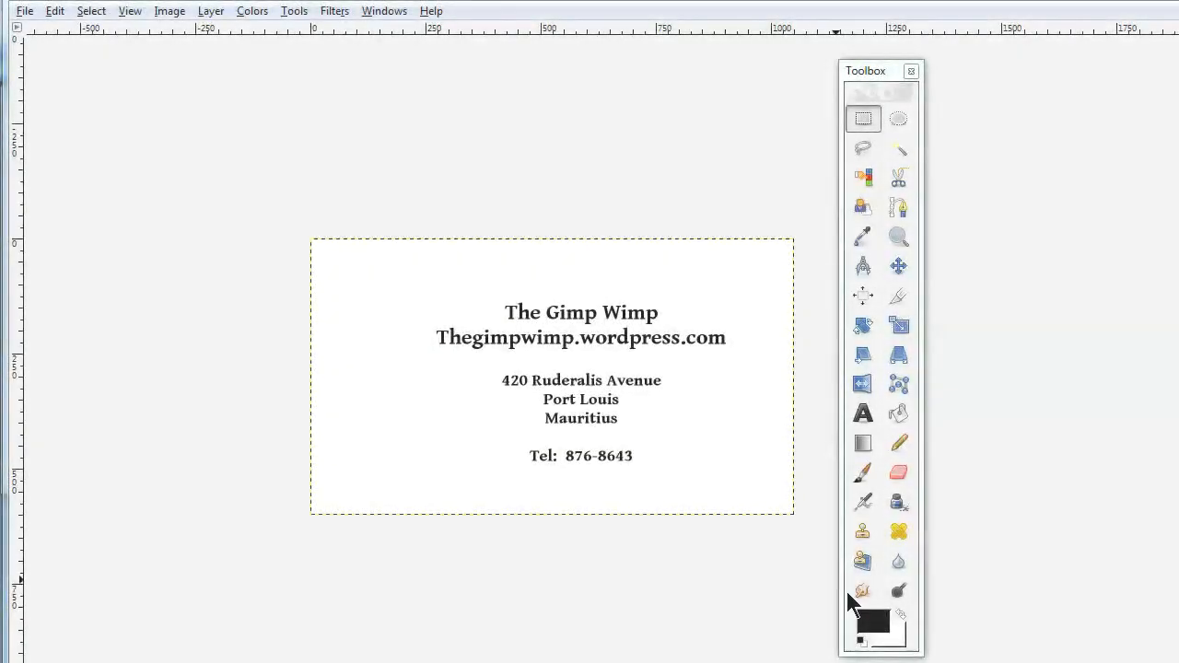
Step: Set a red foreground and hard round paintbrush, then stamp a circle at lower left
left_click(867, 619)
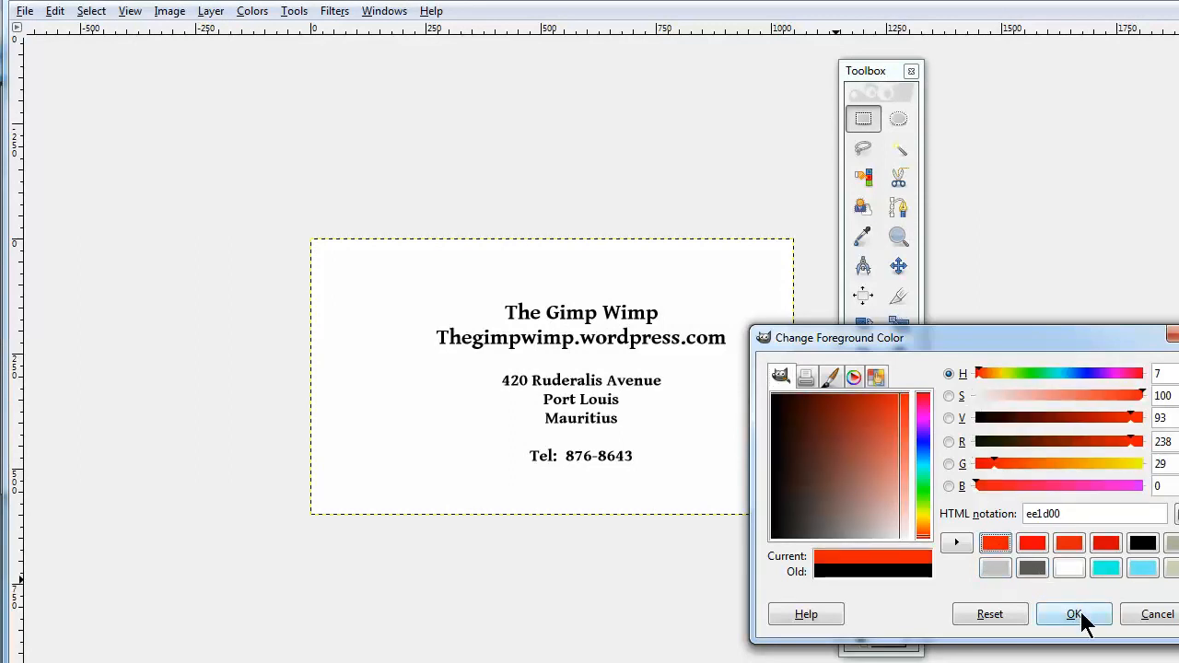
left_click(1074, 614)
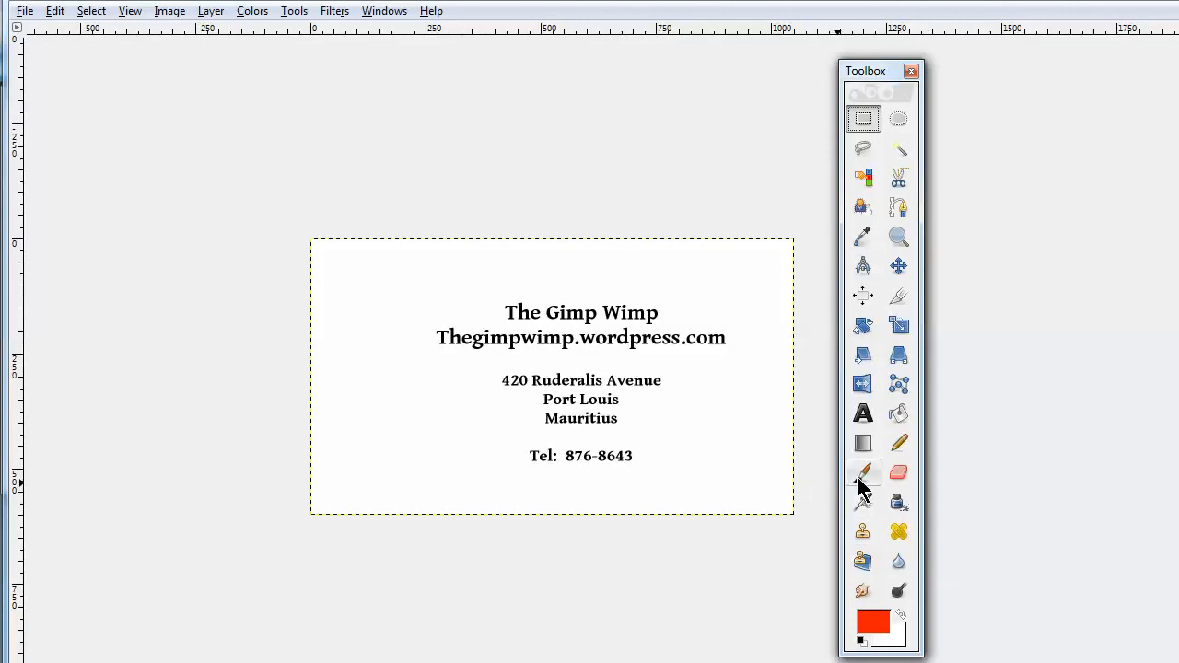
left_click(862, 472)
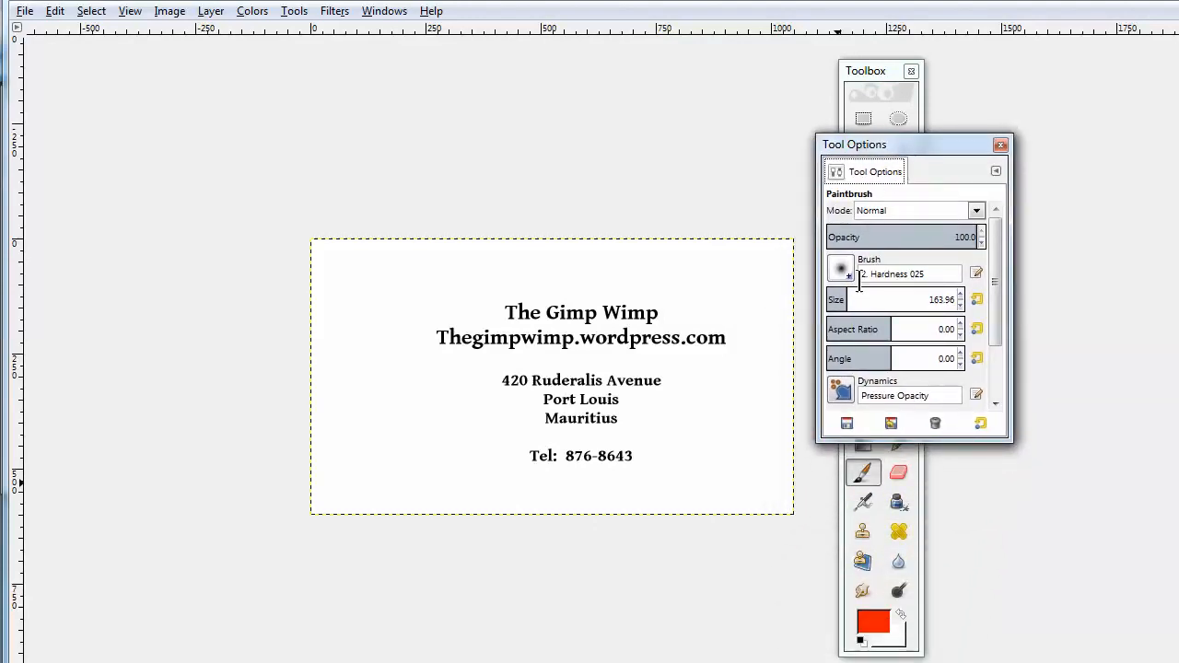
left_click(840, 268)
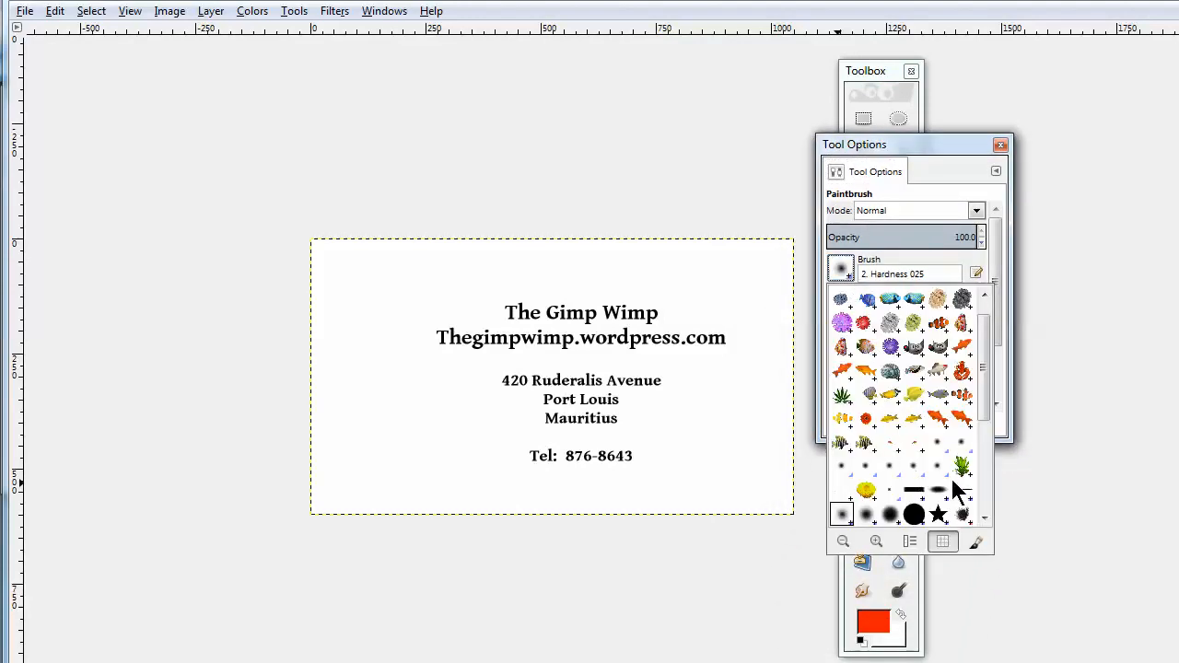
scroll("down", 3)
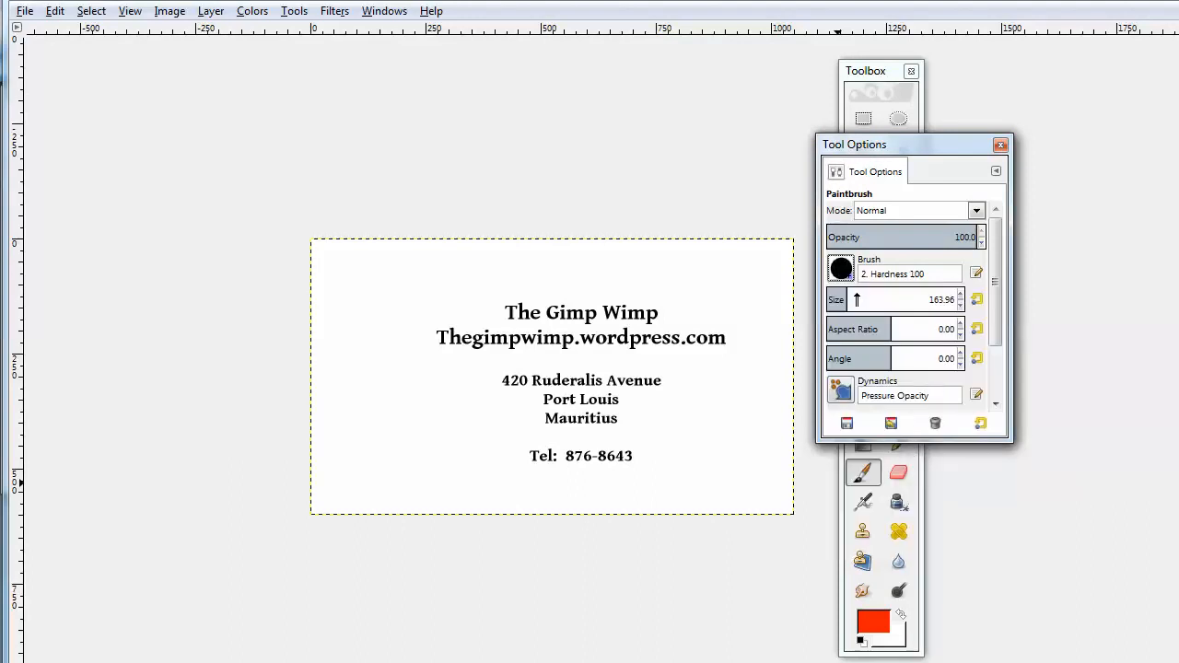
mouse_move(400, 453)
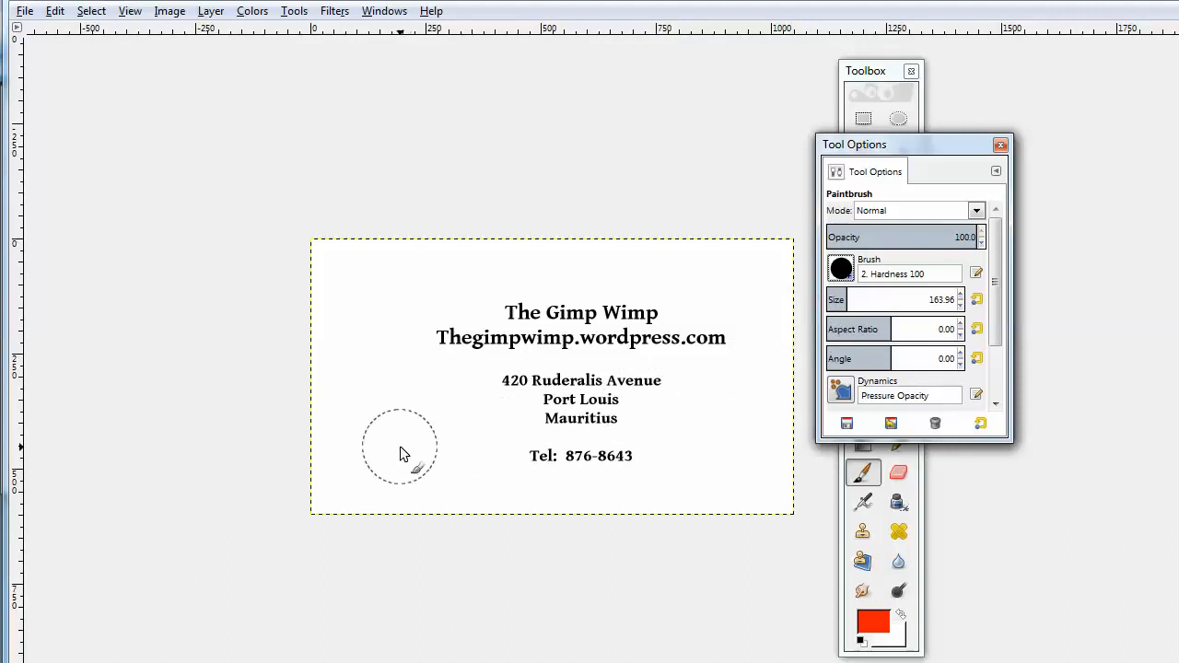
mouse_move(387, 442)
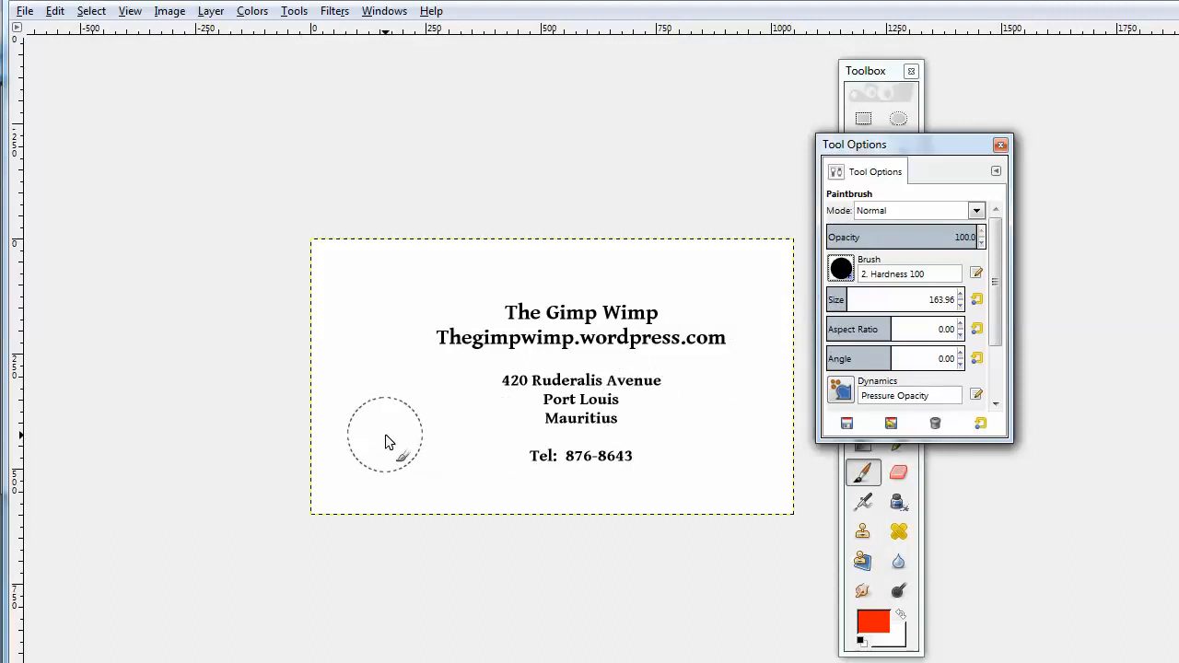
left_click(385, 435)
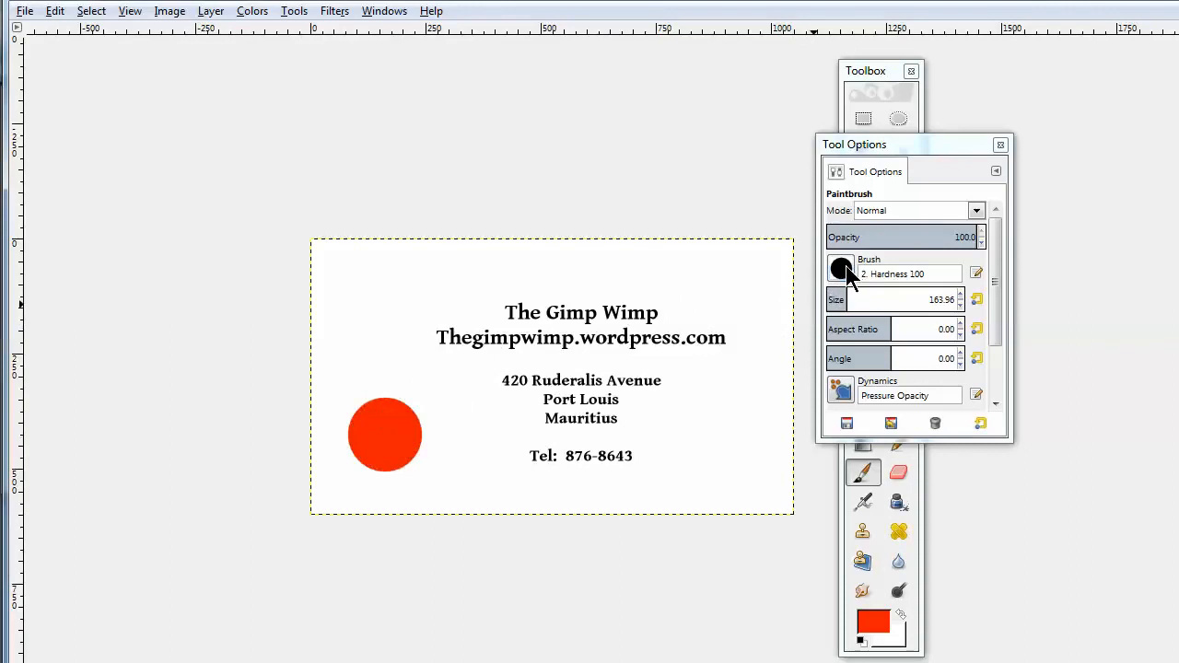
Step: Switch the paintbrush to the Vegetation 02 brush with black foreground
left_click(840, 268)
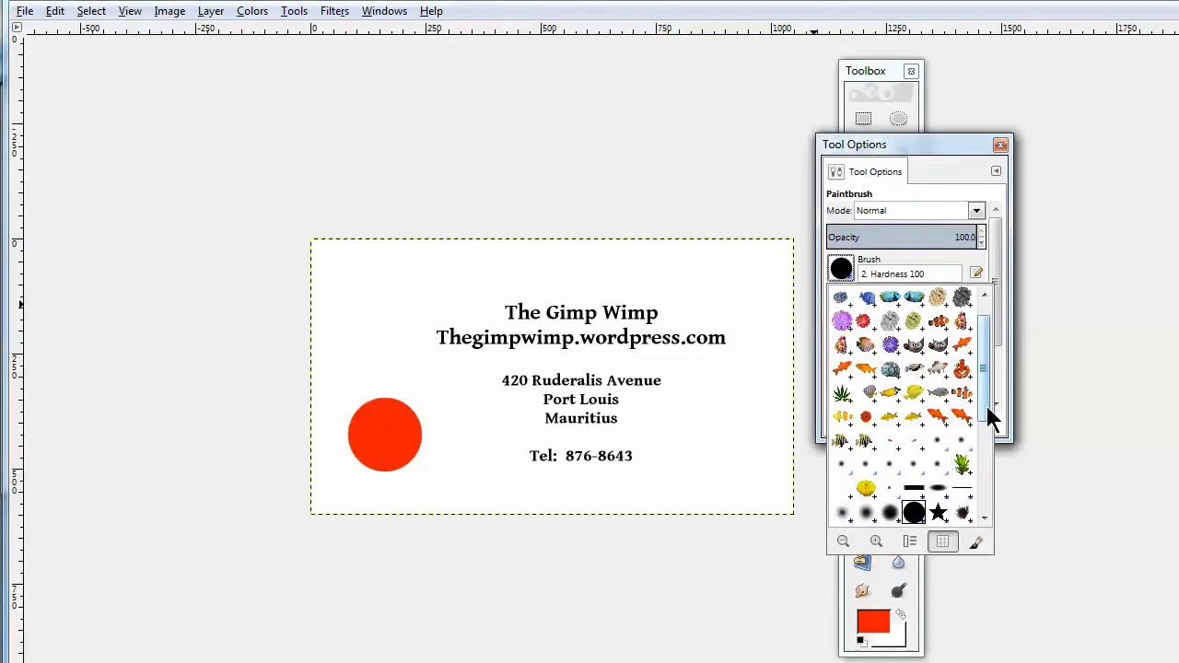
scroll("down", 3)
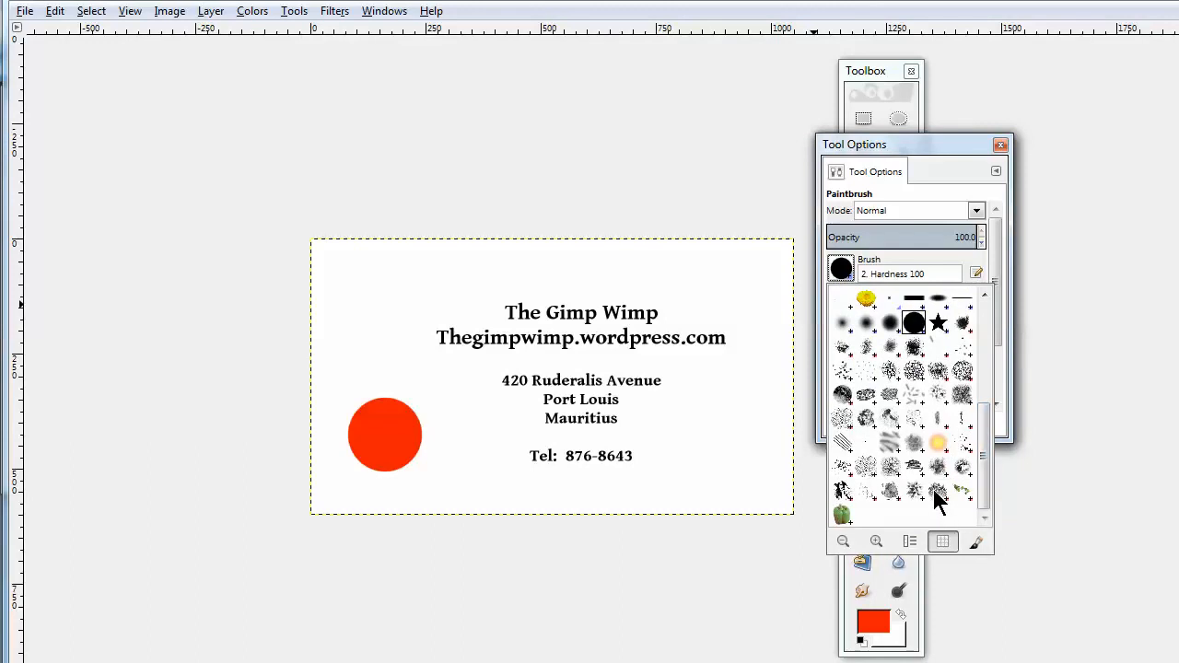
mouse_move(941, 500)
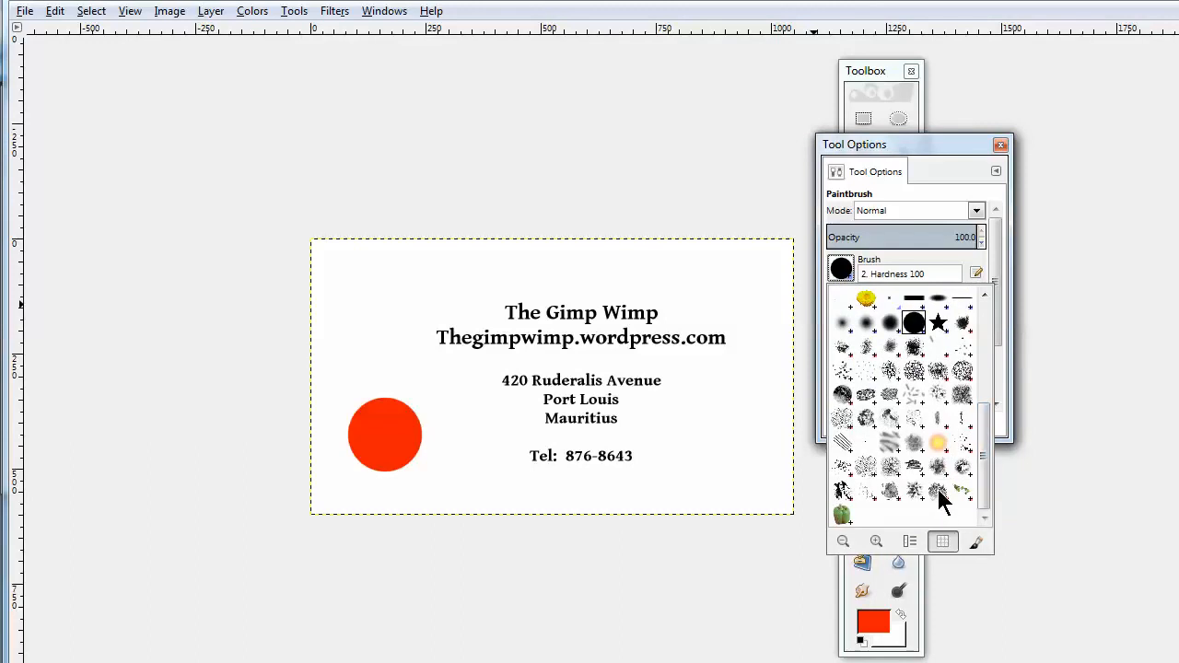
left_click(961, 490)
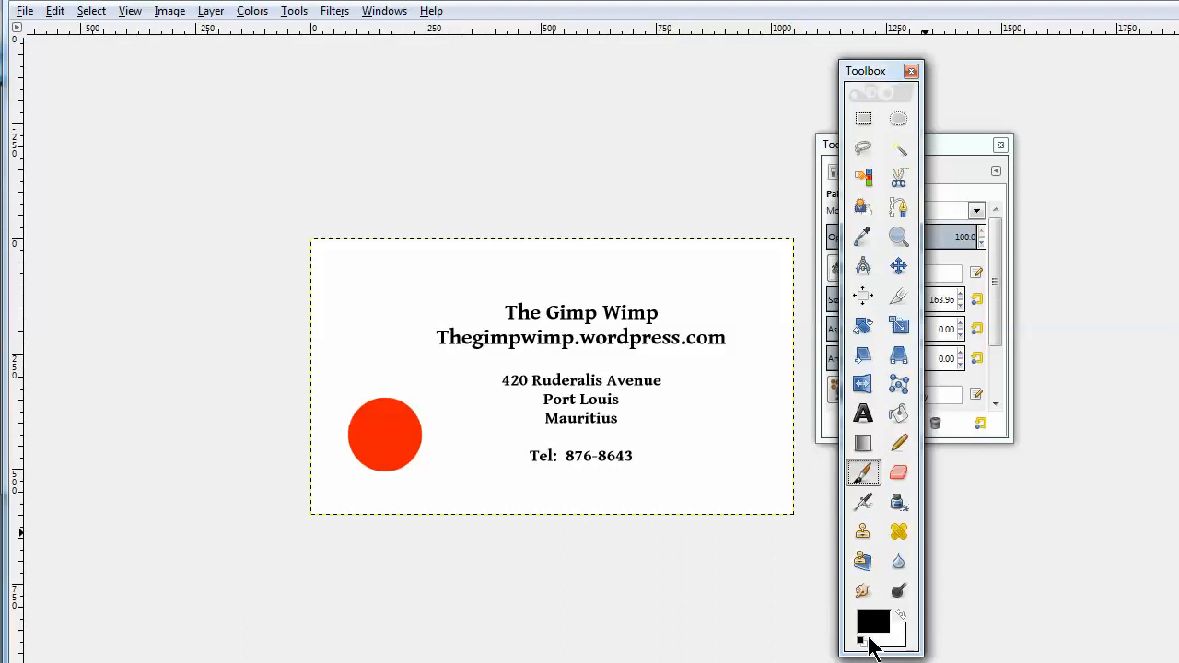
left_click(871, 629)
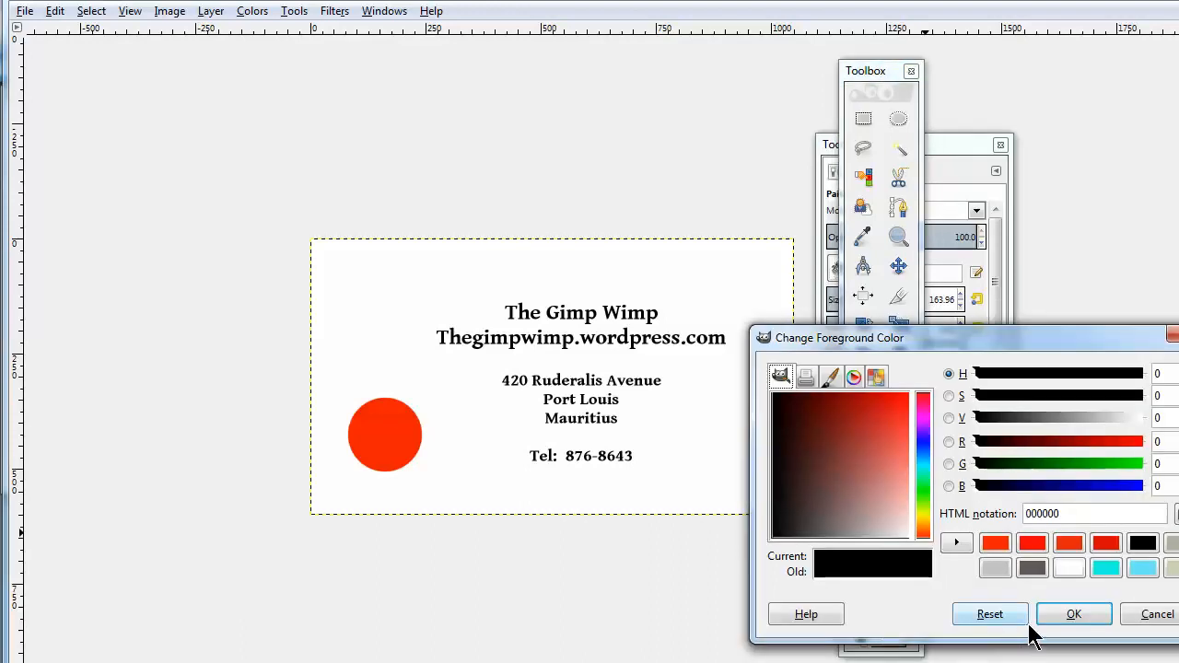
left_click(1073, 614)
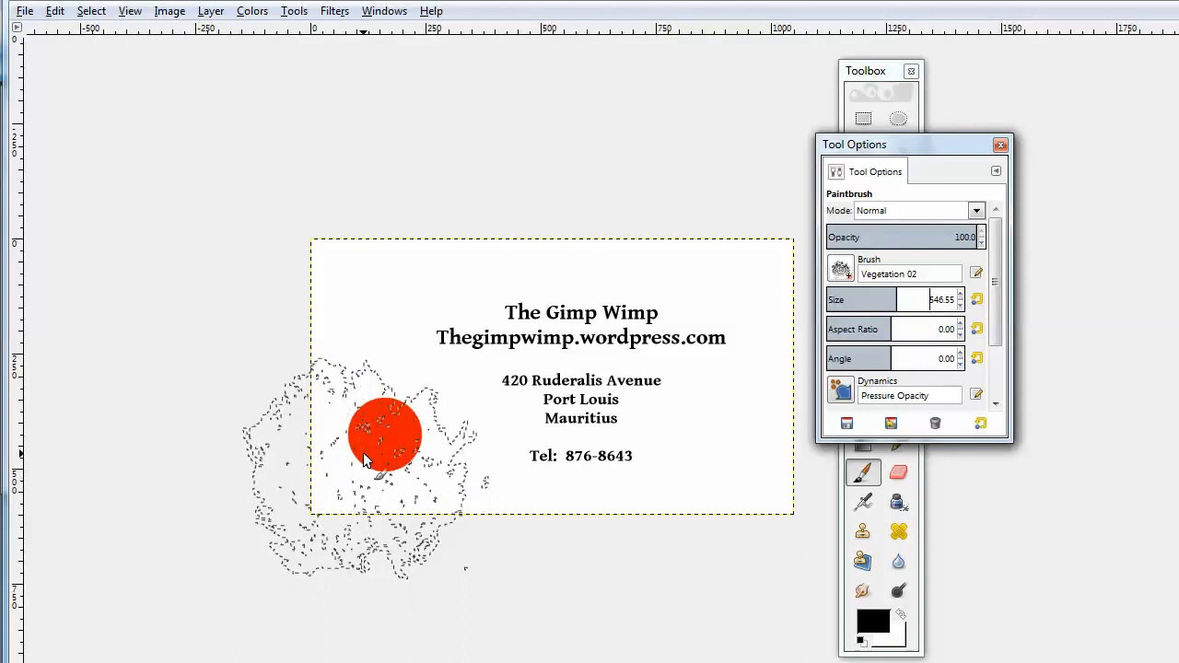
Step: Stamp gray foliage behind the red circle and in the lower-right corner
left_click(387, 433)
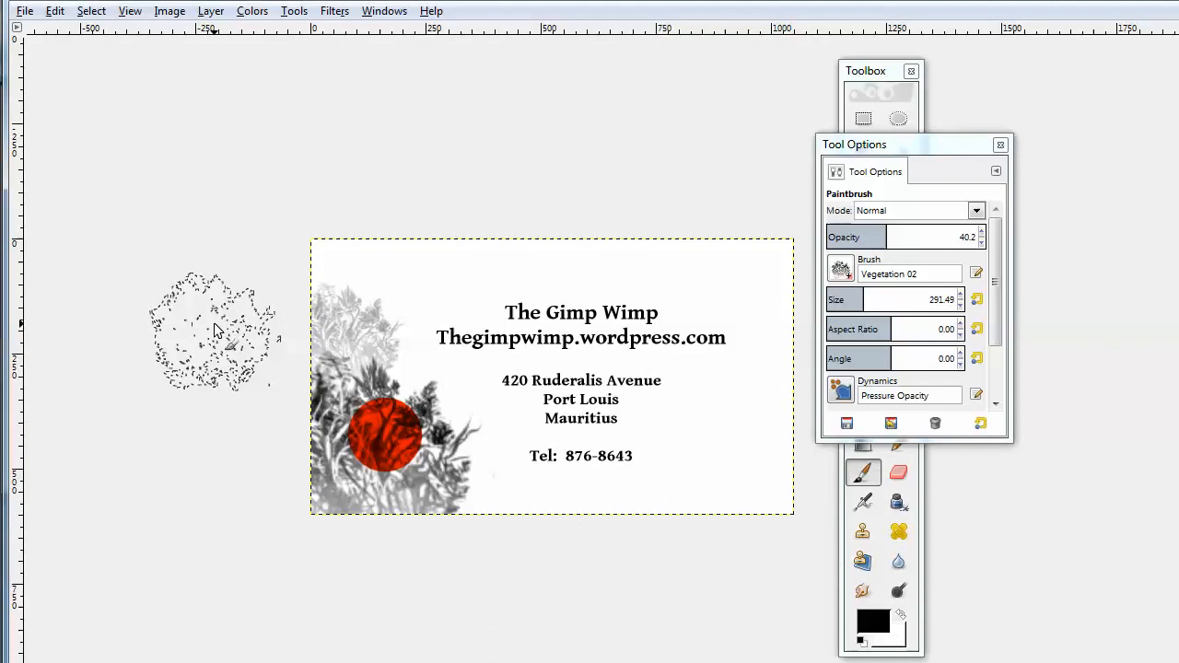
mouse_move(801, 622)
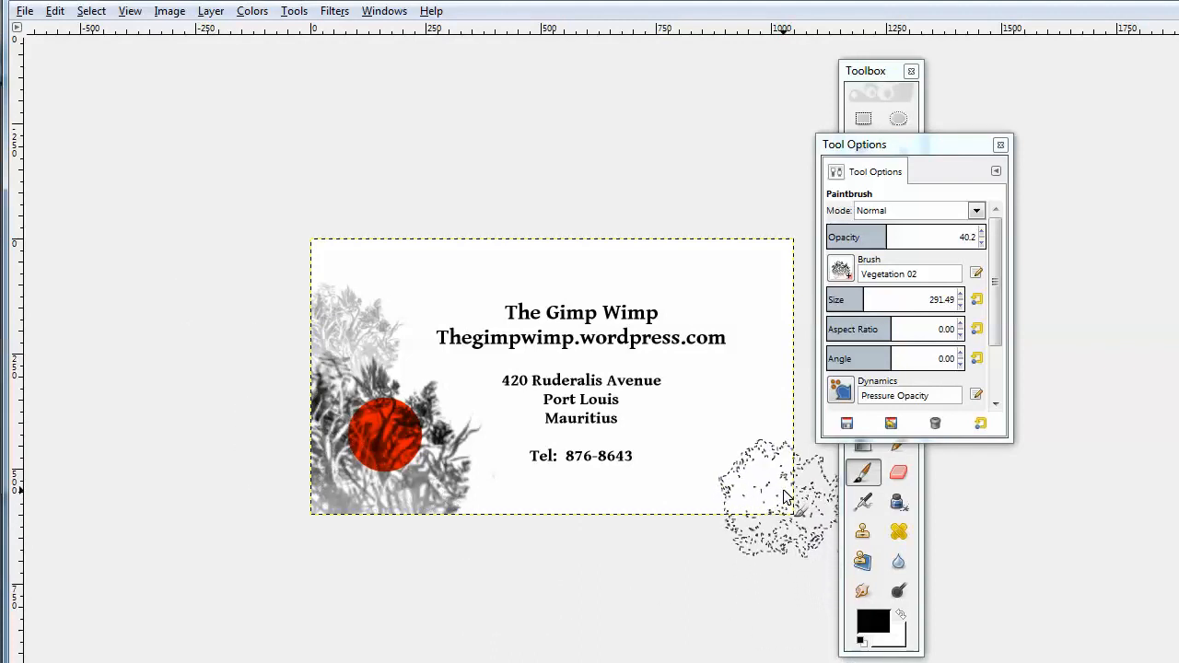
left_click(764, 483)
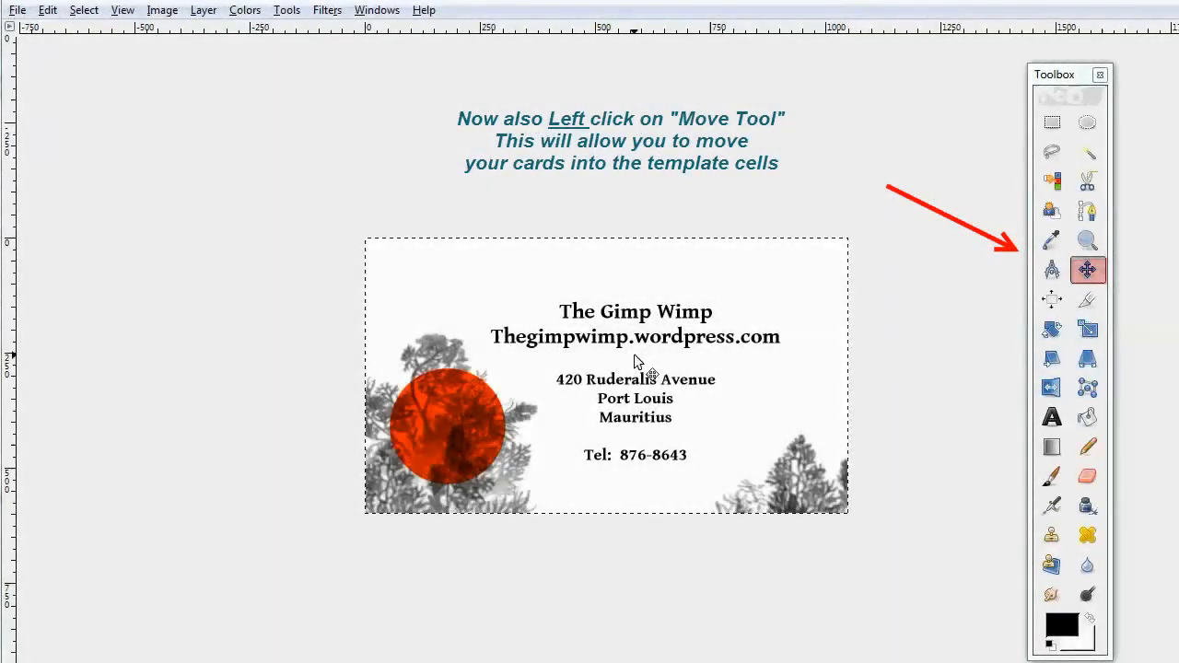
Step: Select the Move Tool in the Toolbox
left_click(1088, 269)
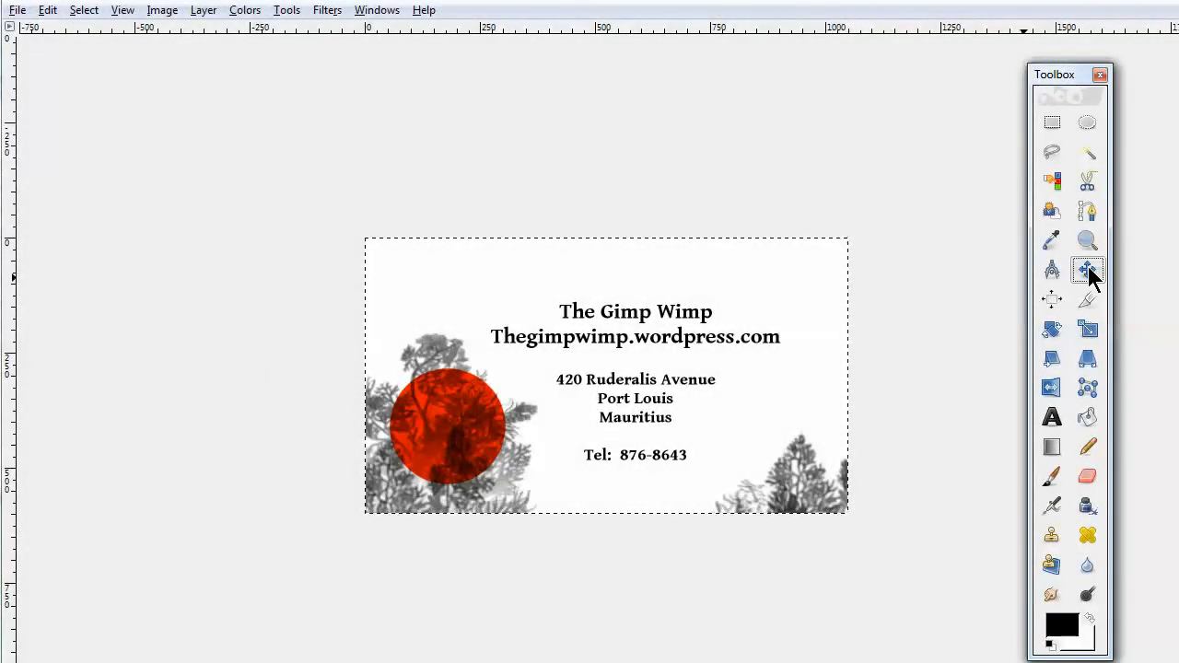
left_click(1087, 270)
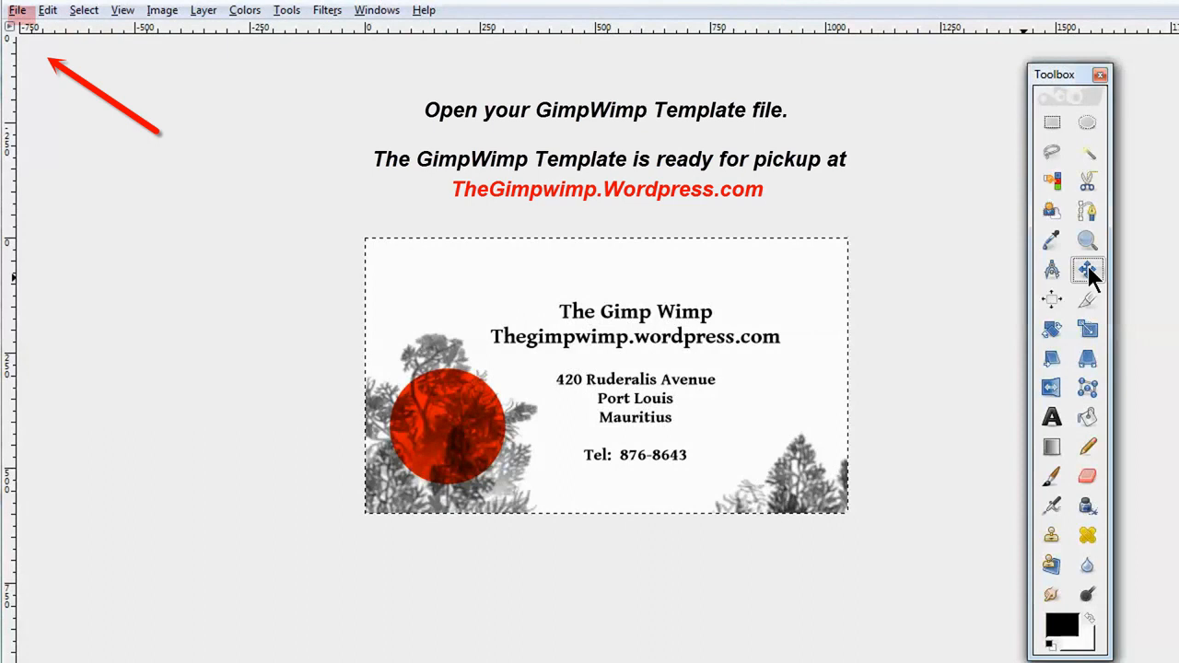
Step: Open the 'edited gimp 2.8 template.png' card-sheet image in GIMP
left_click(16, 10)
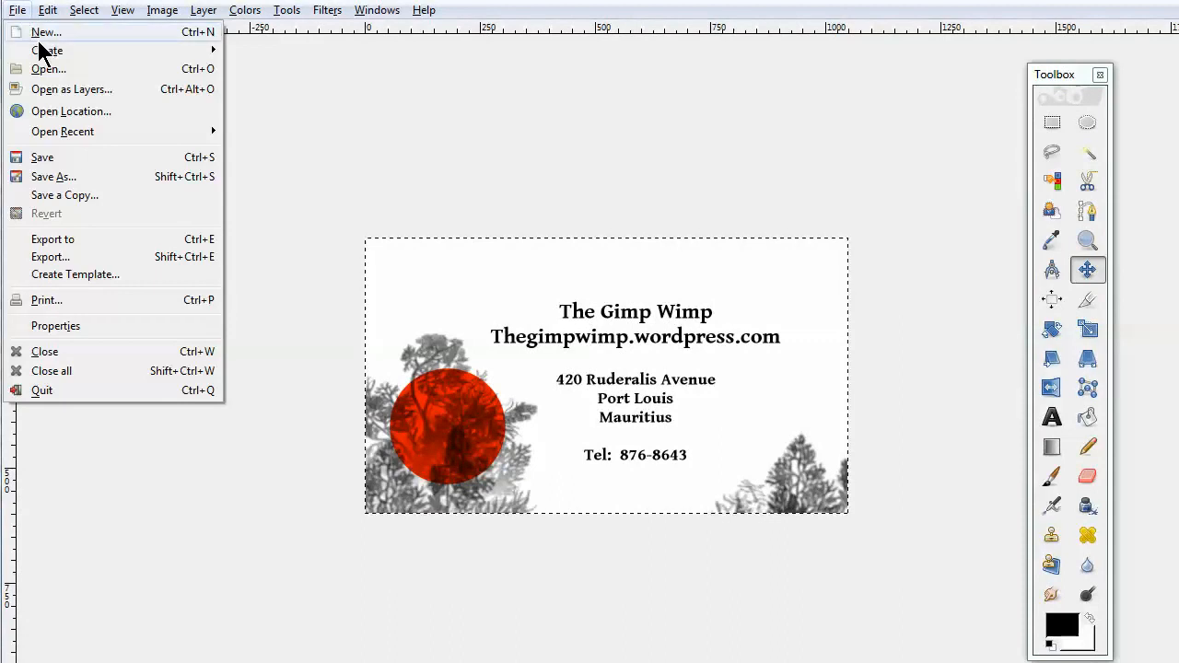
mouse_move(42, 78)
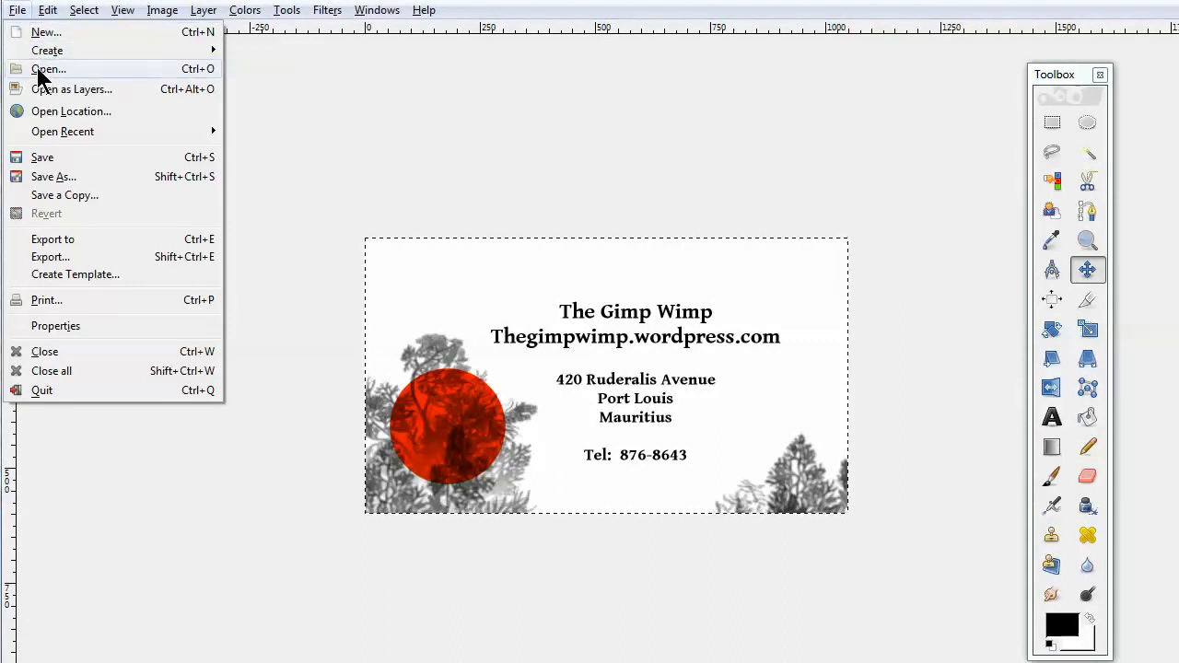
left_click(48, 69)
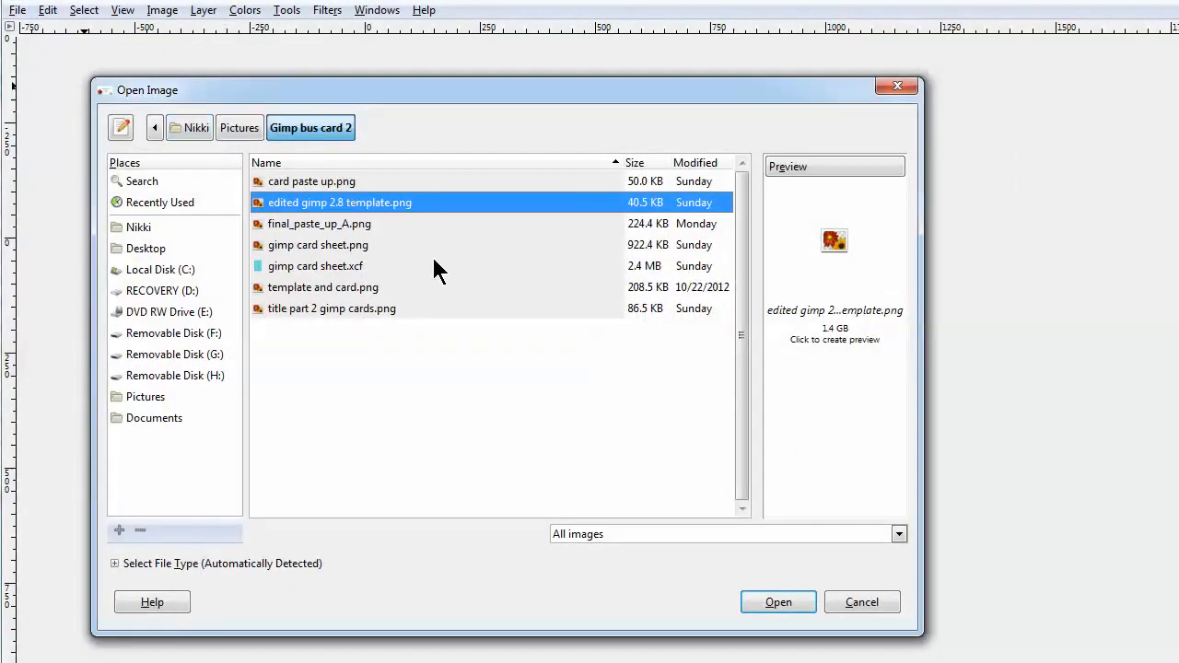
mouse_move(605, 317)
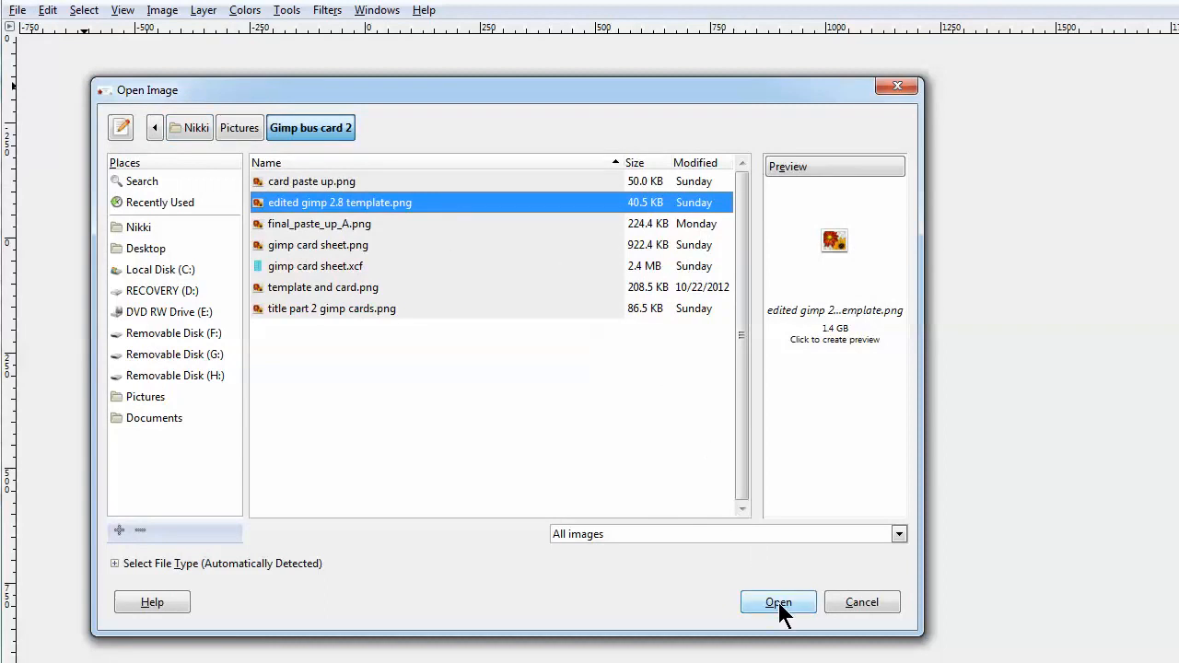
left_click(777, 601)
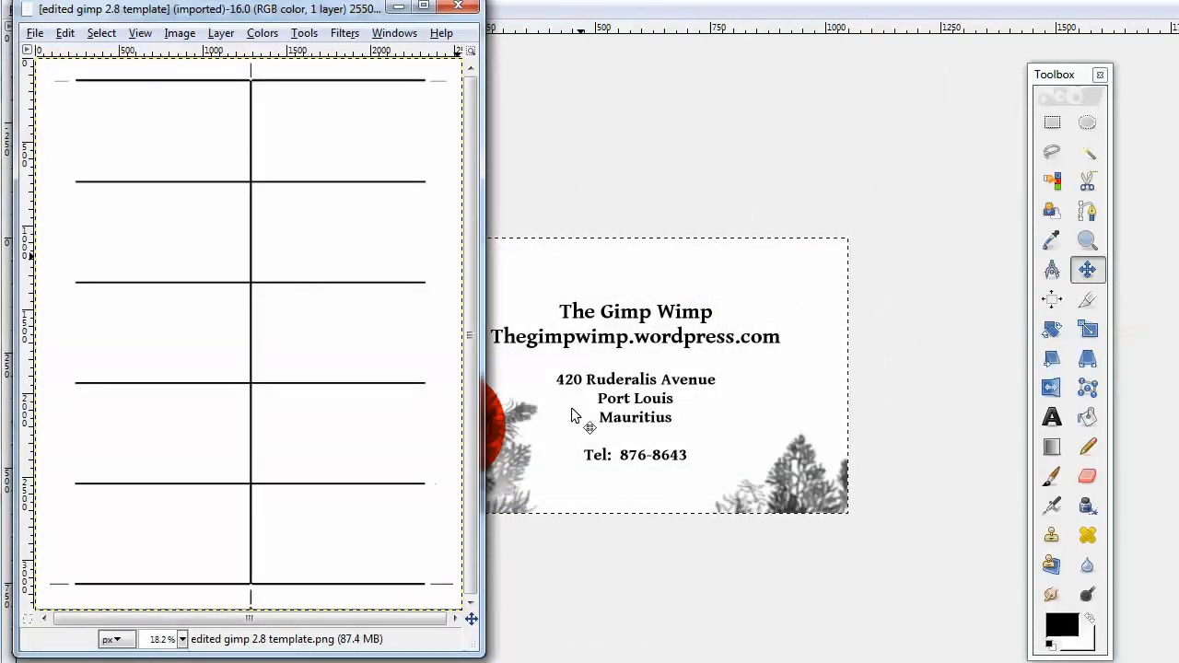
Step: Paste the copied business card into the template and align it in the top-right cell
right_click(576, 414)
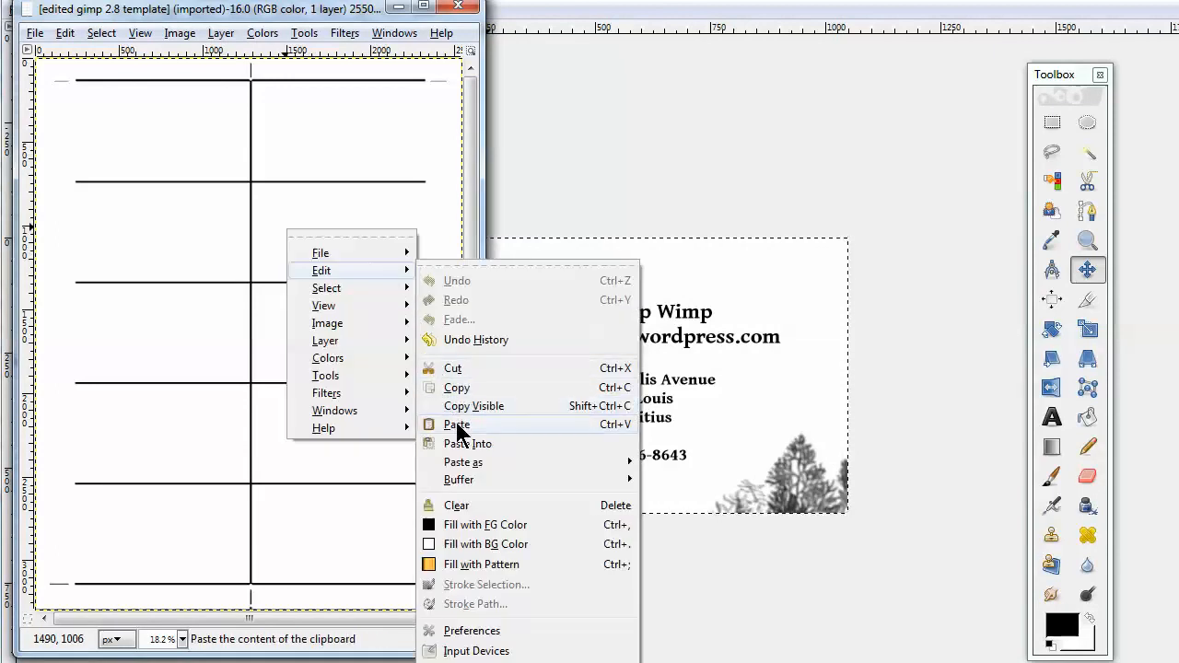
left_click(457, 424)
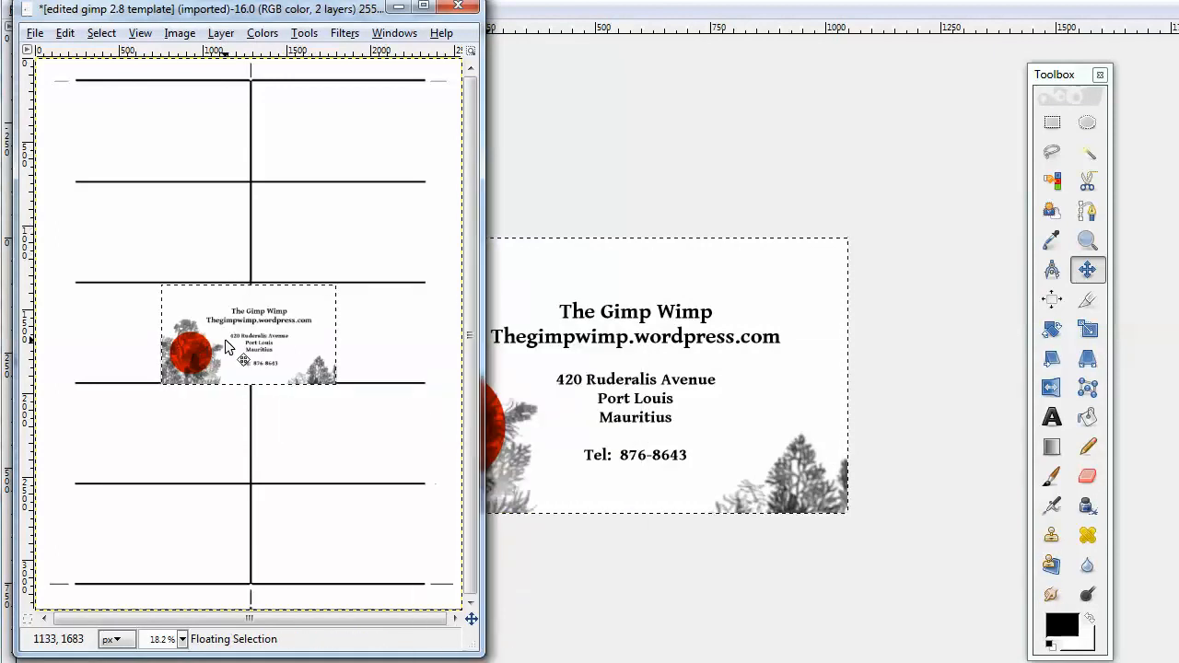
left_click_drag(229, 345, 346, 129)
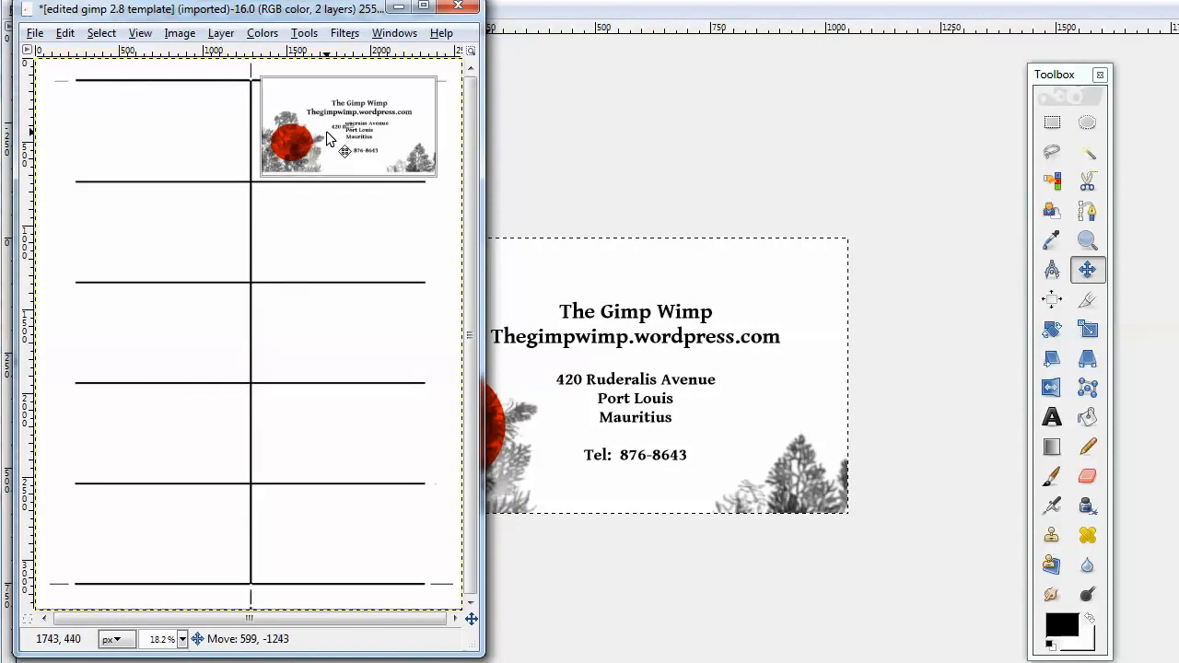
left_click_drag(331, 139, 322, 129)
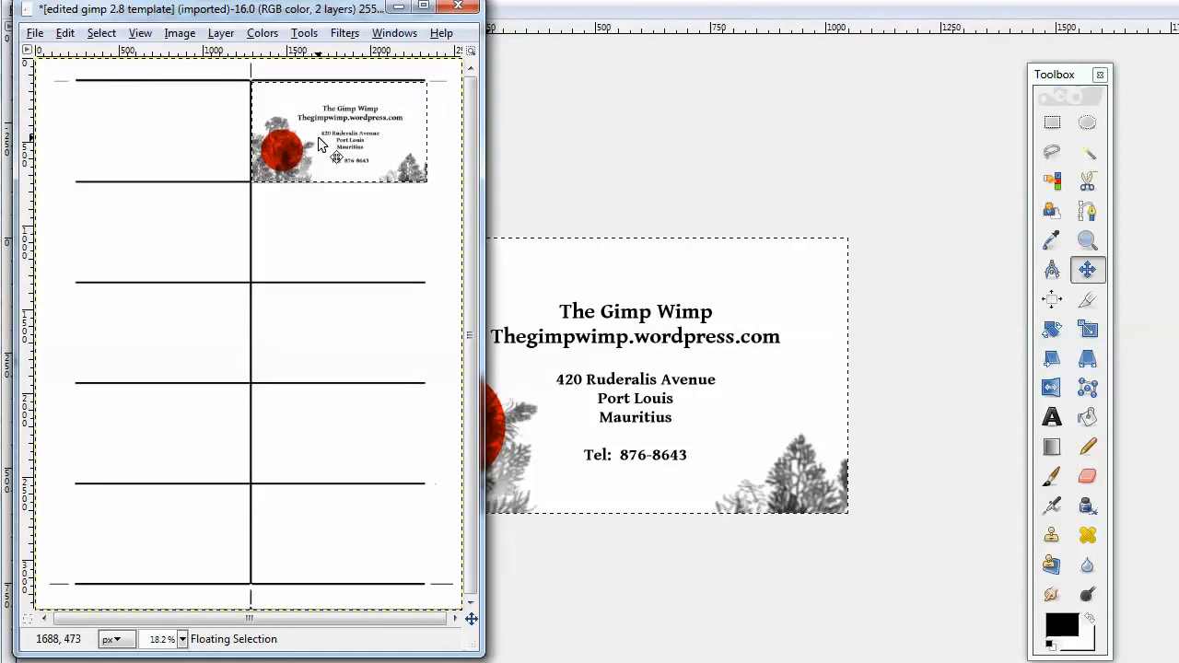